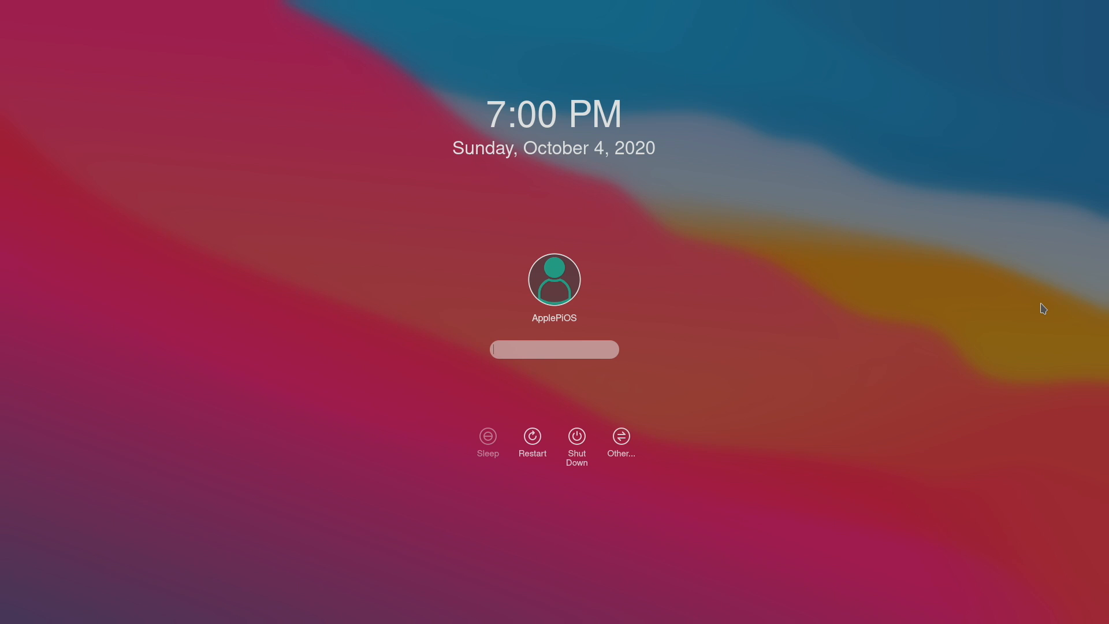
# - Enter the account password and submit it to reach the ApplePiOS desktop
pyautogui.click(554, 348)
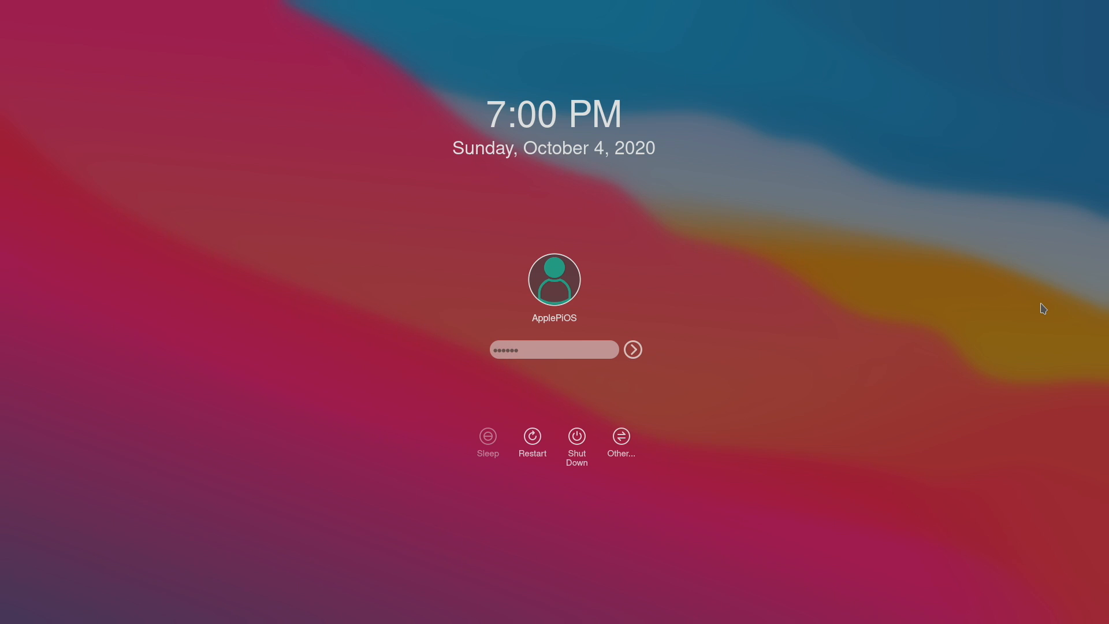
pyautogui.click(632, 349)
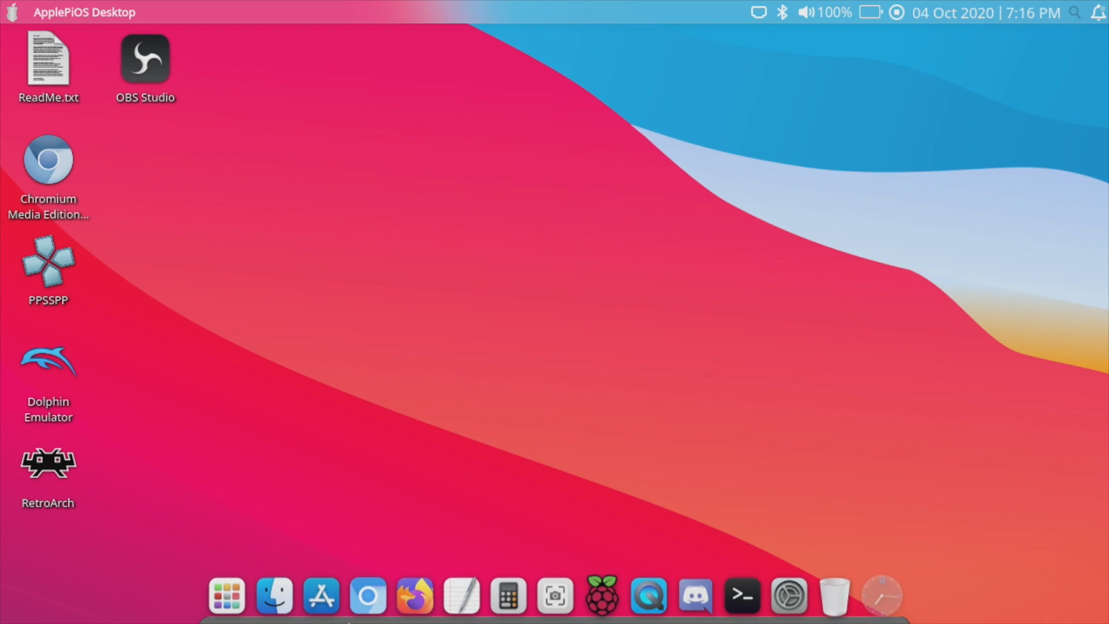
pyautogui.moveTo(226, 594)
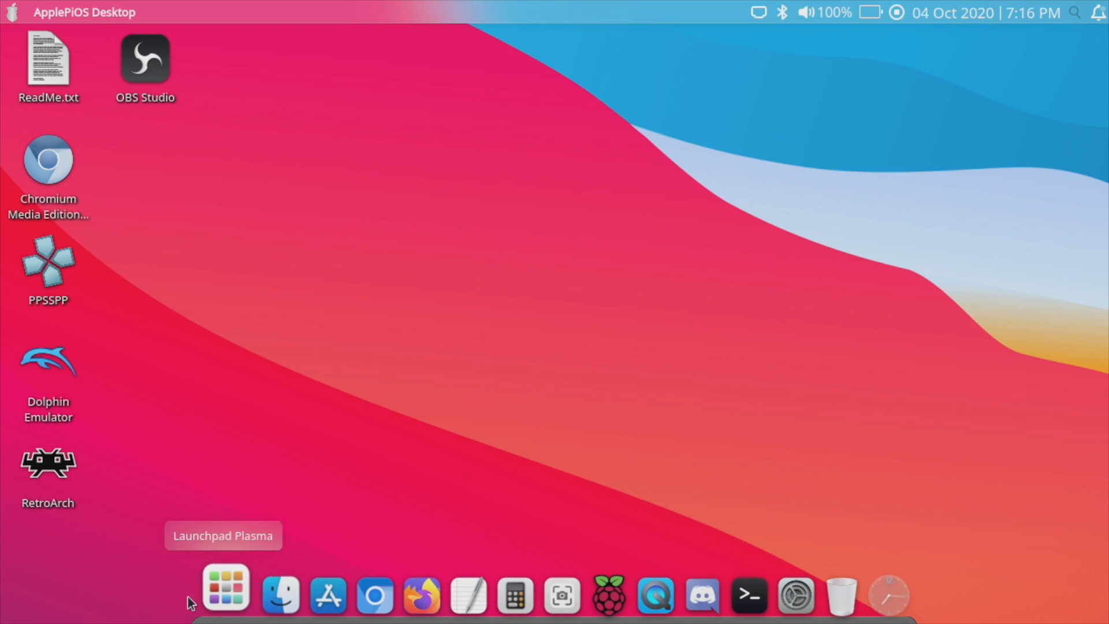
pyautogui.moveTo(520, 358)
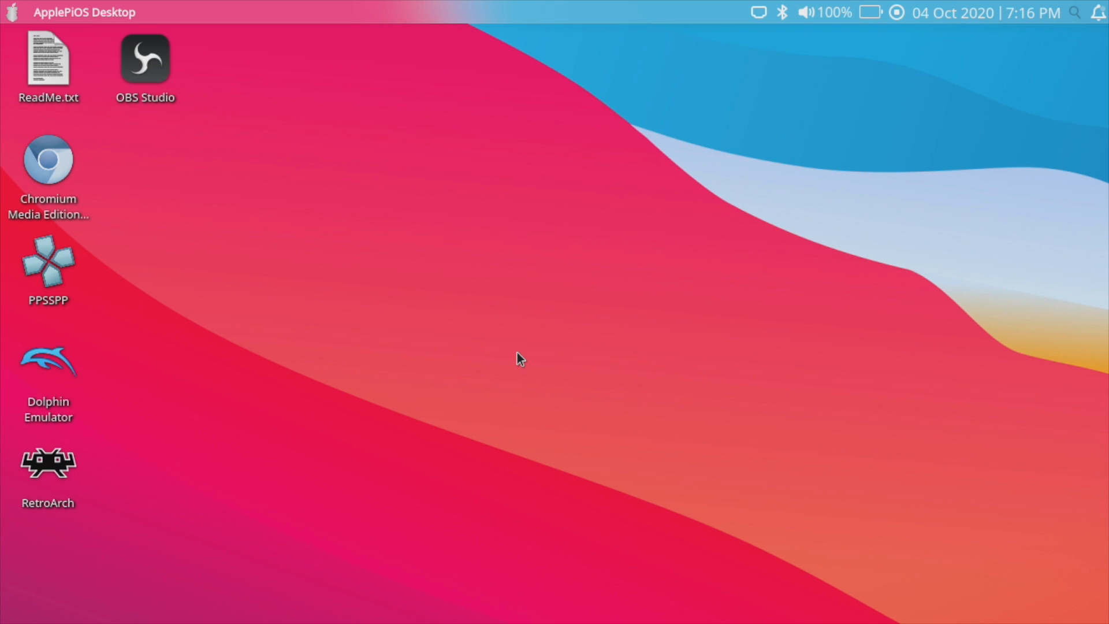
# - Bring up the Apple-logo application menu with its search field focused
pyautogui.click(10, 11)
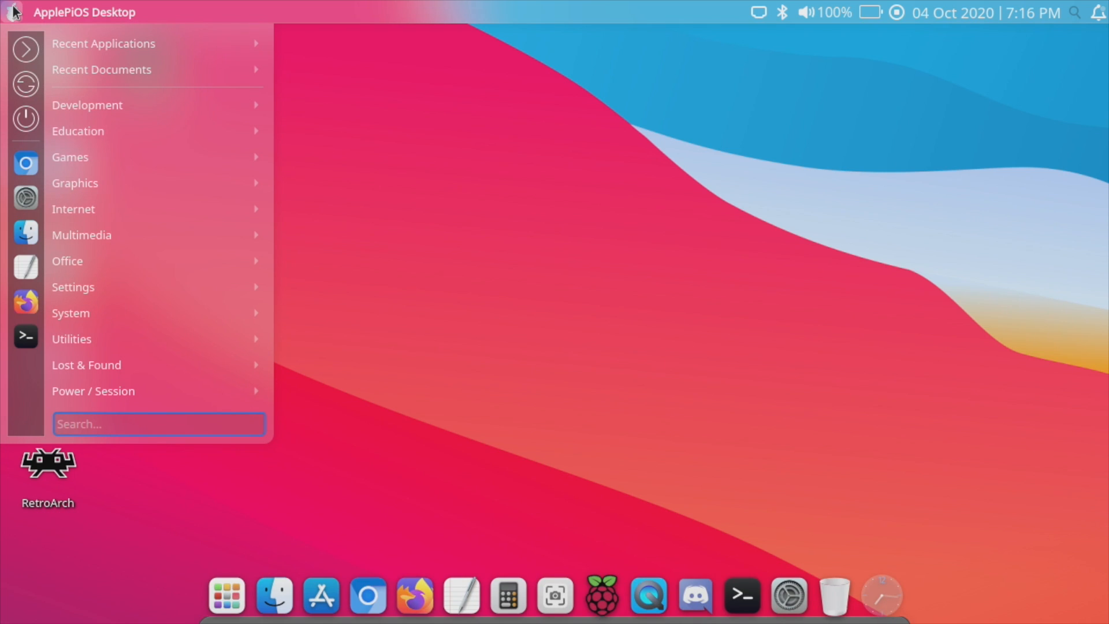
pyautogui.moveTo(27, 51)
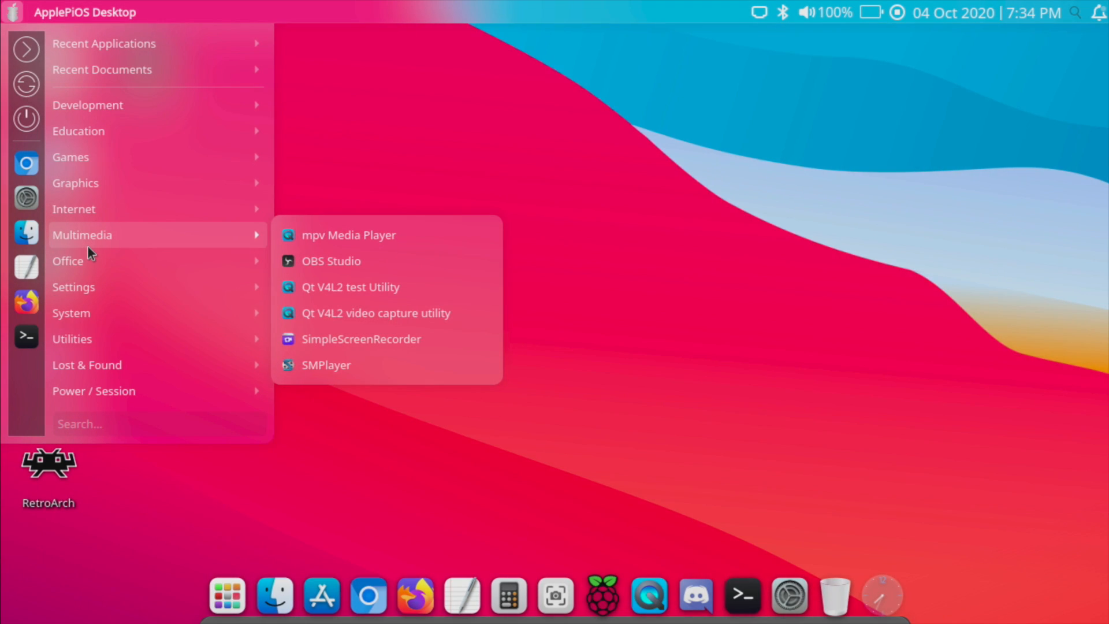
pyautogui.click(160, 424)
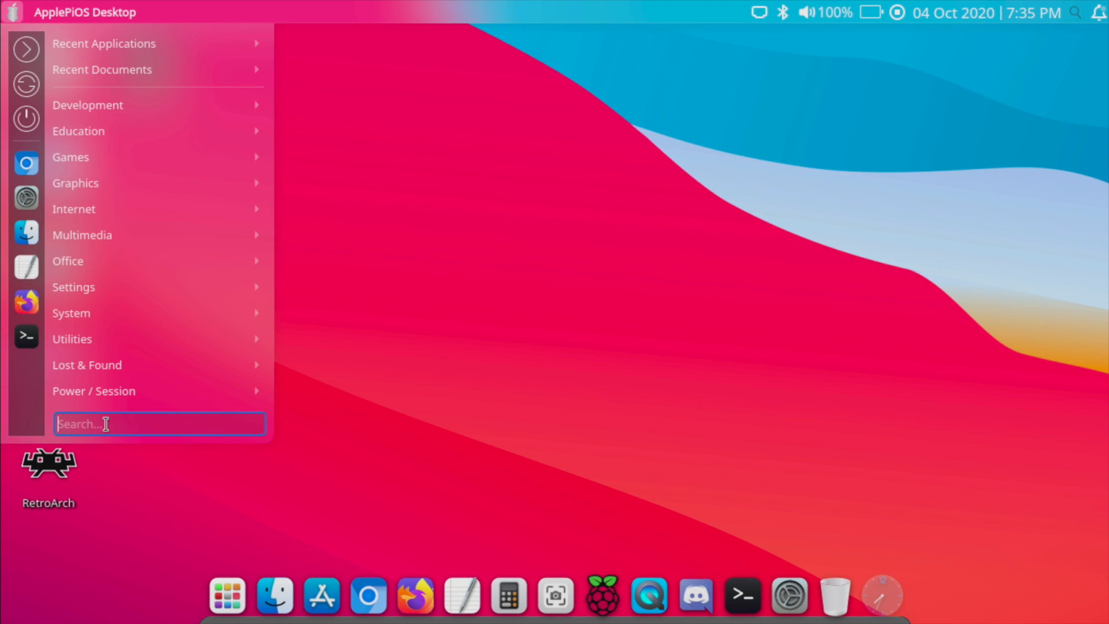
# - Launch Add/Remove Software via 'soft', browse Games and mark Bomber for installation
pyautogui.write('soft')
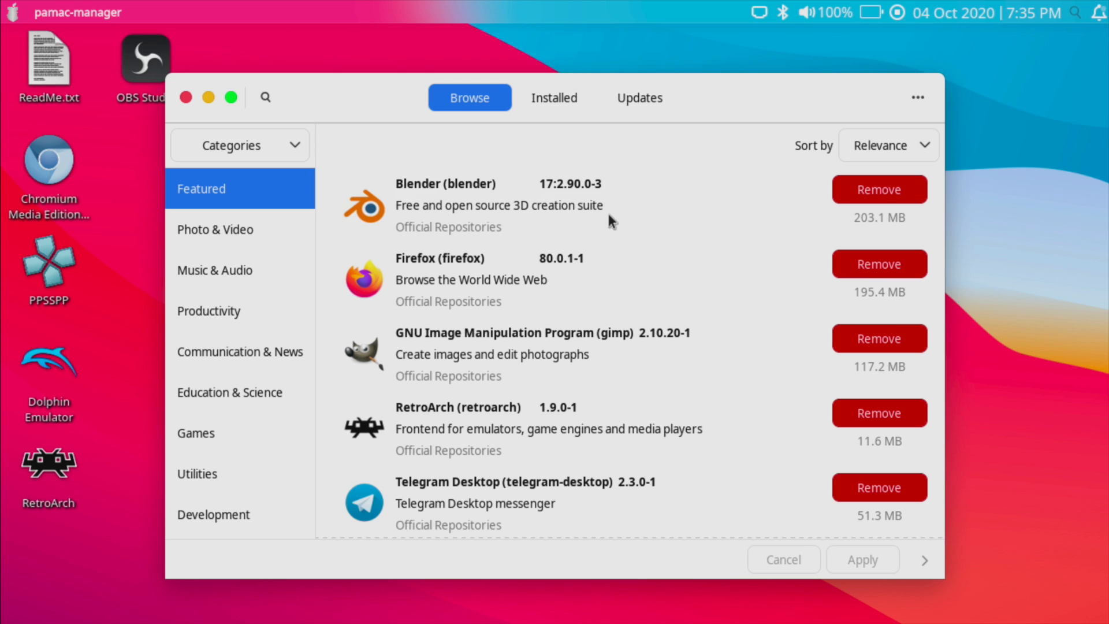
pyautogui.scroll(-3)
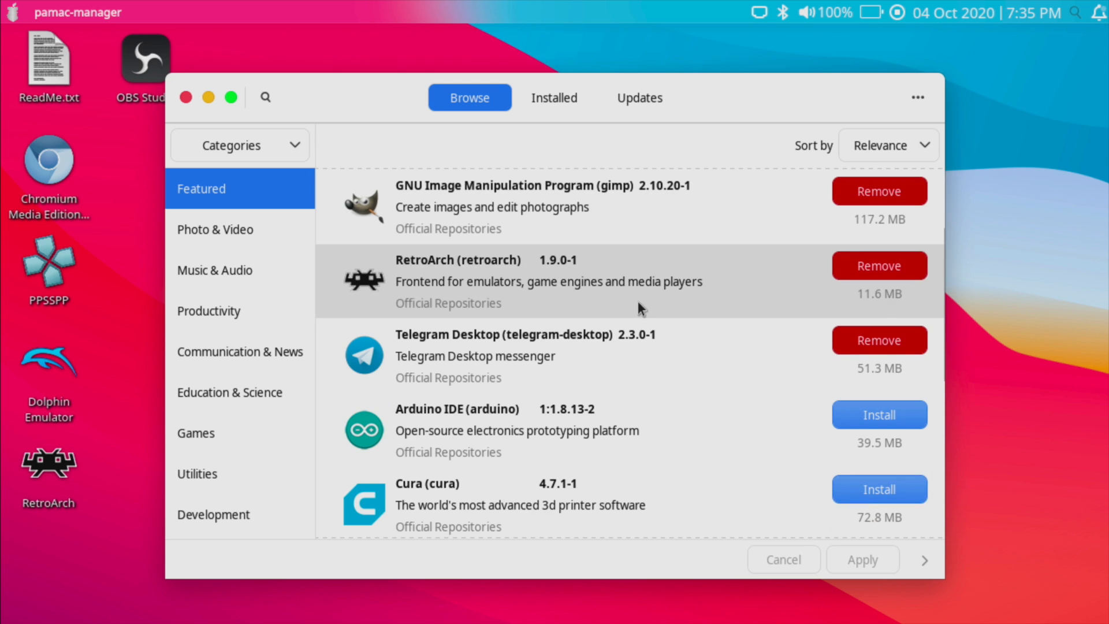
pyautogui.click(212, 432)
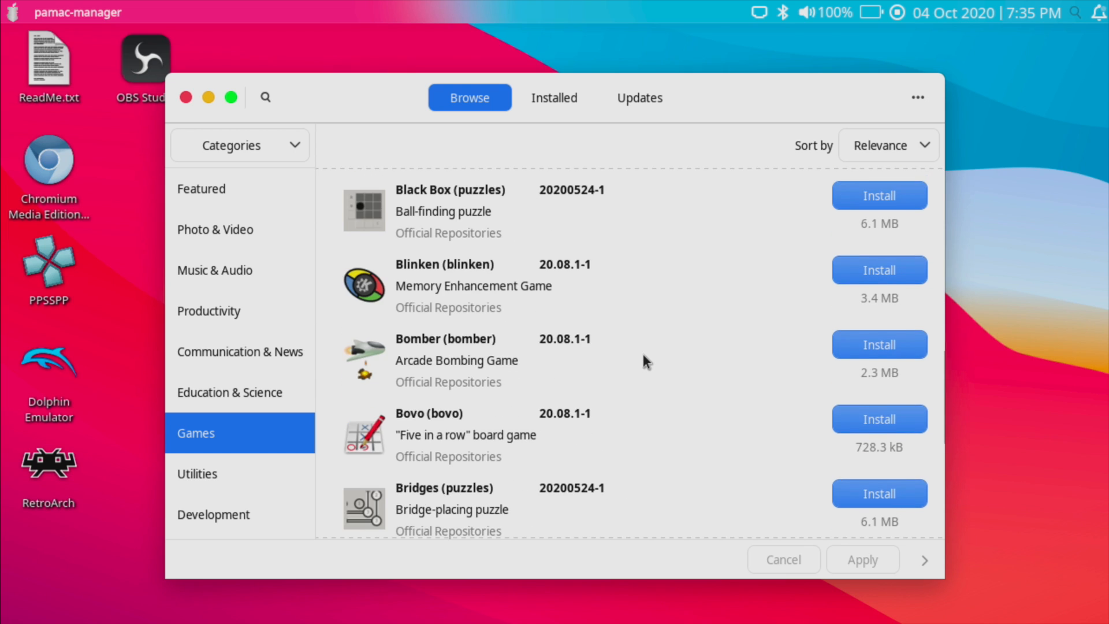
pyautogui.scroll(-3)
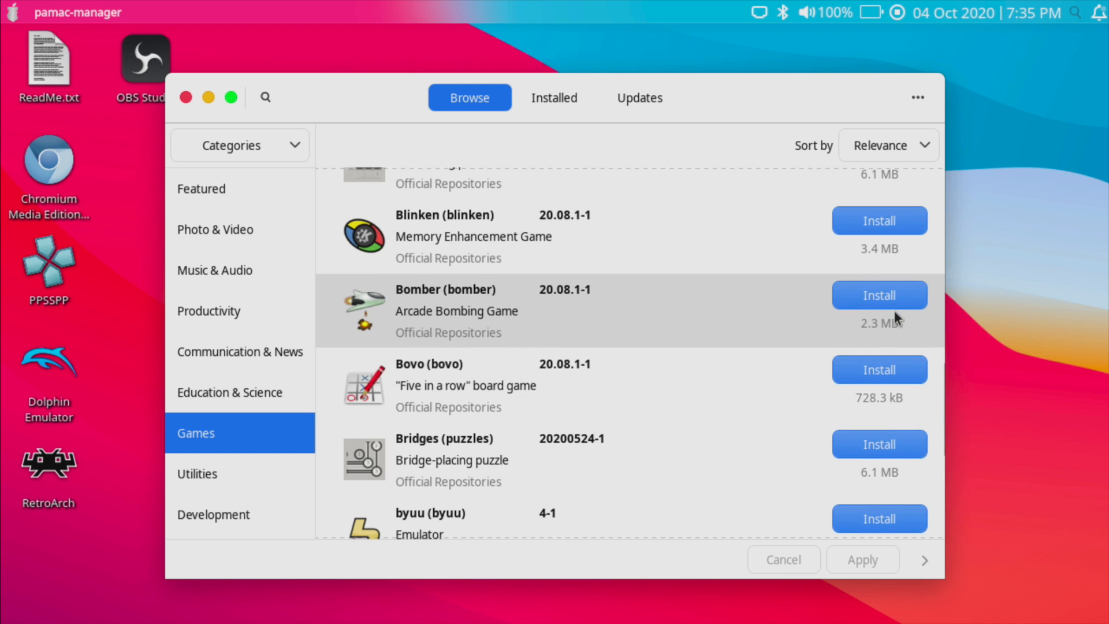
pyautogui.click(879, 295)
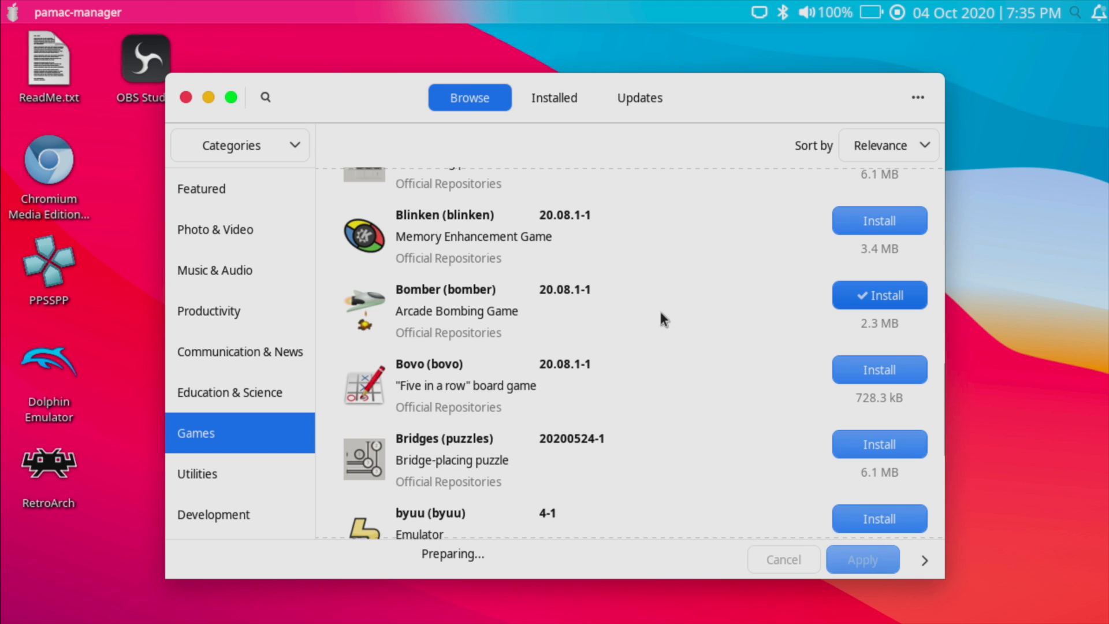
# - Apply the Bomber installation, confirm the administrator password and close the software manager
pyautogui.click(862, 559)
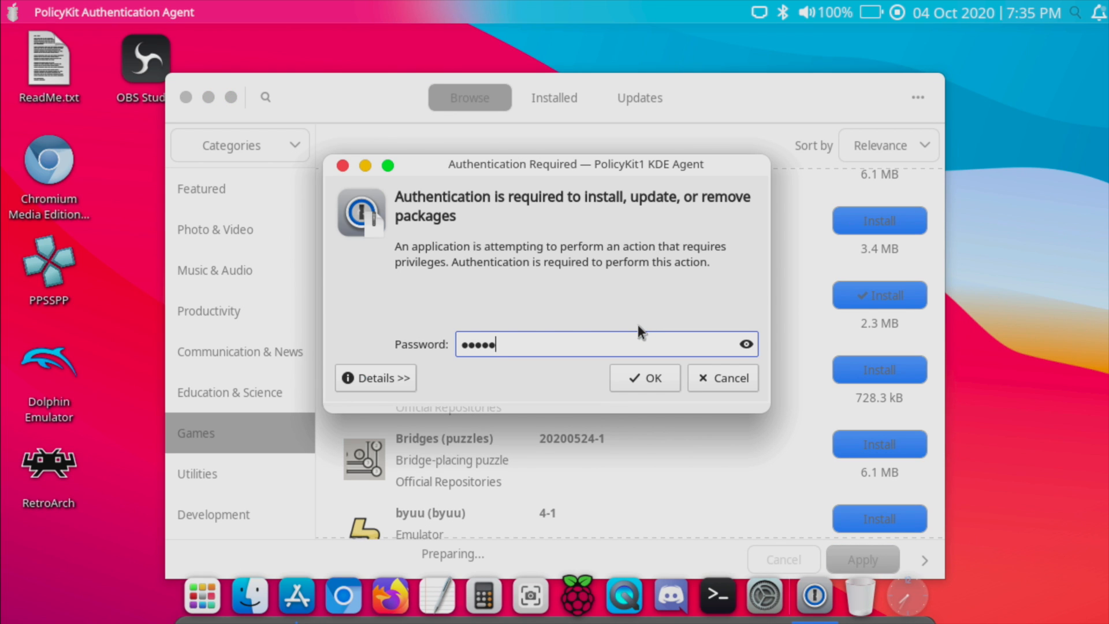
pyautogui.click(644, 377)
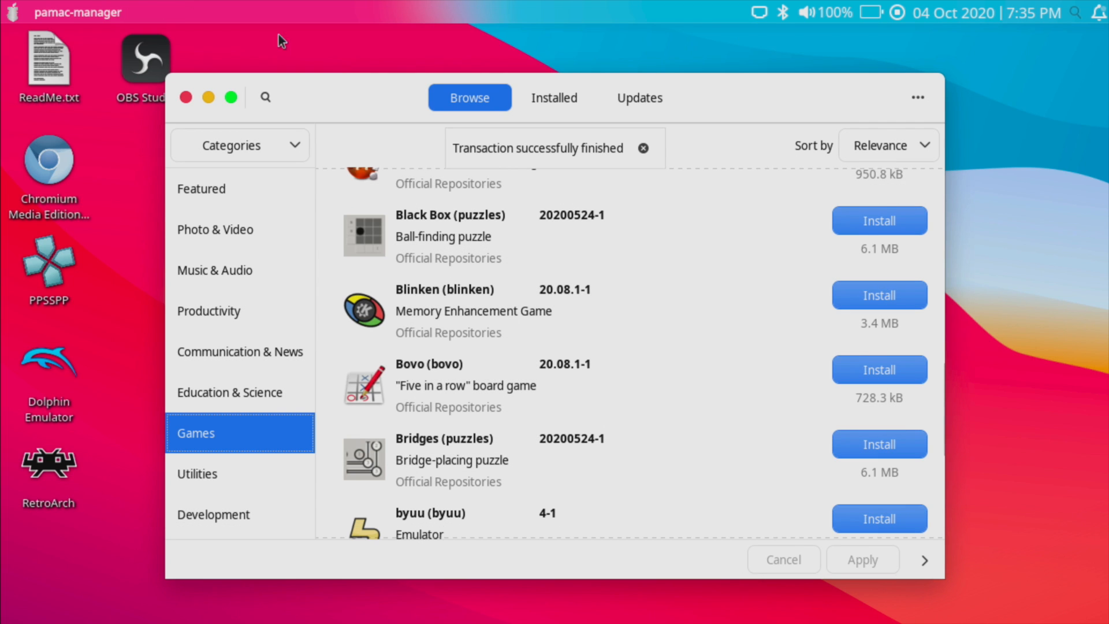
pyautogui.click(185, 97)
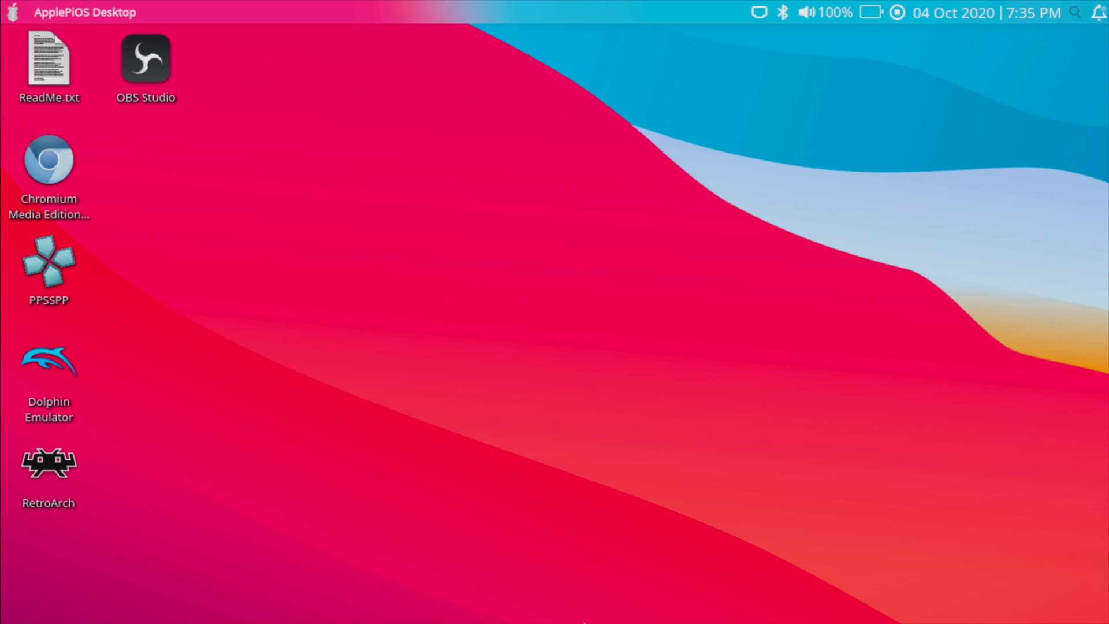
pyautogui.moveTo(227, 592)
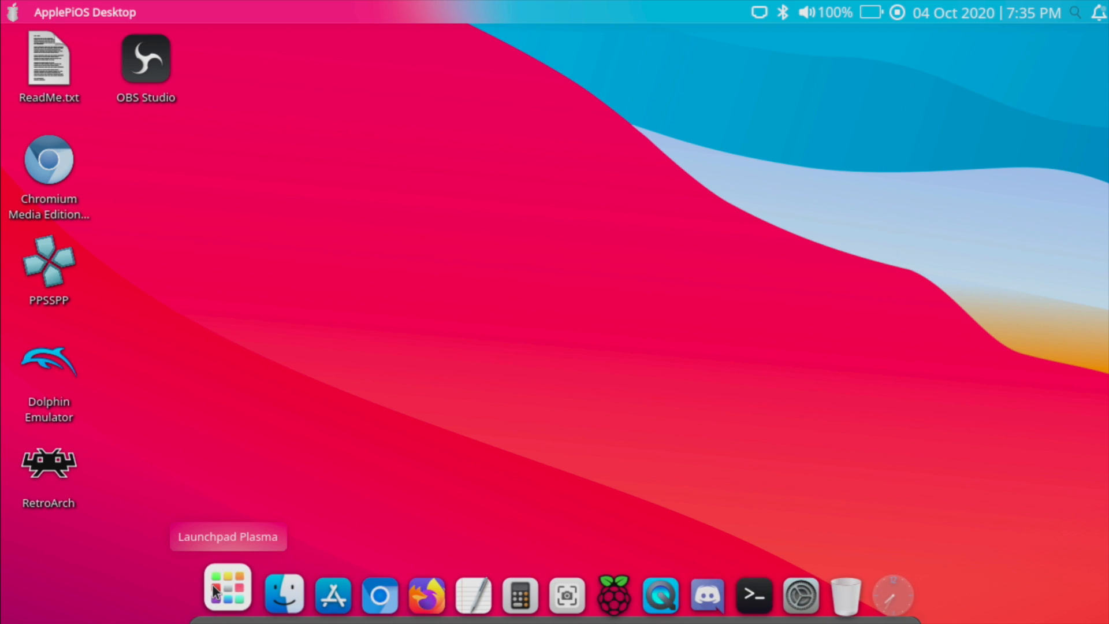
# - Start Bomber from Launchpad, begin a new game, then close its window
pyautogui.click(227, 592)
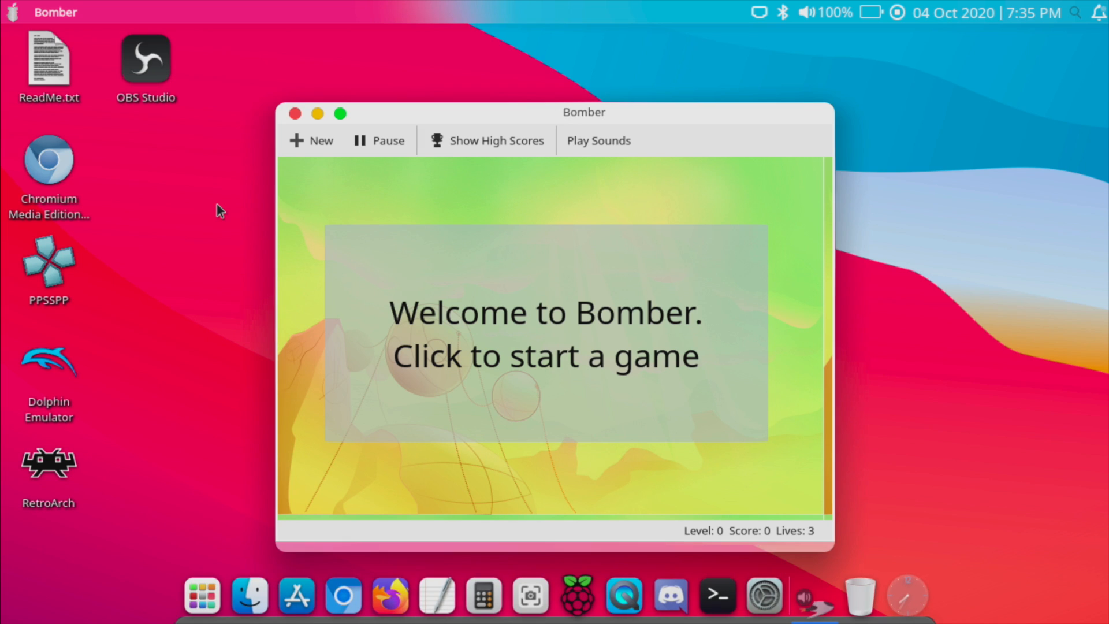
pyautogui.click(544, 333)
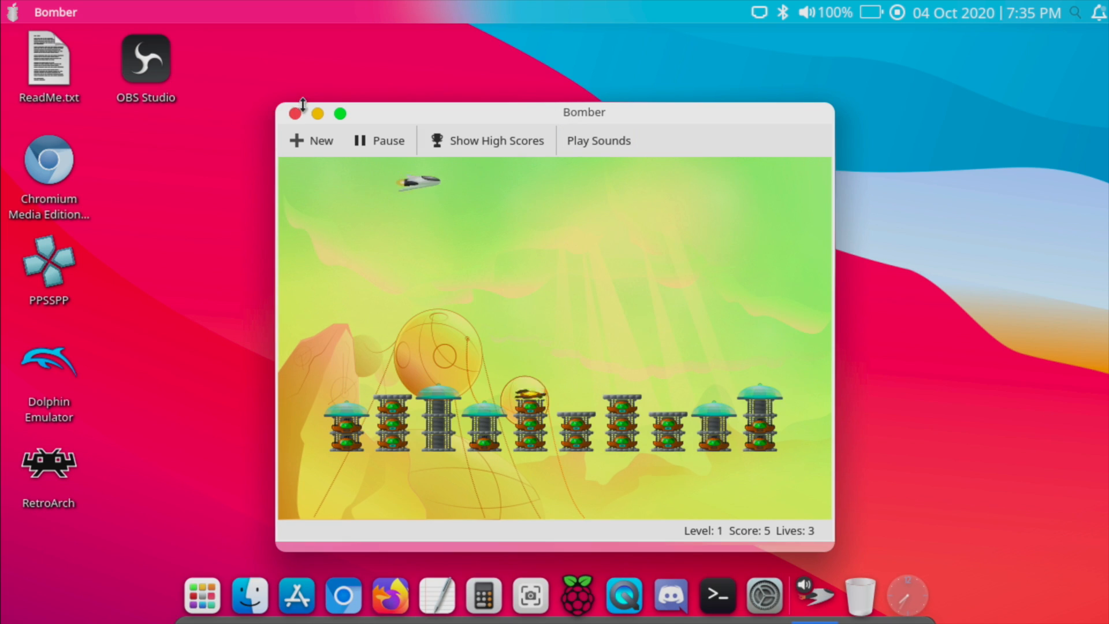
pyautogui.click(295, 113)
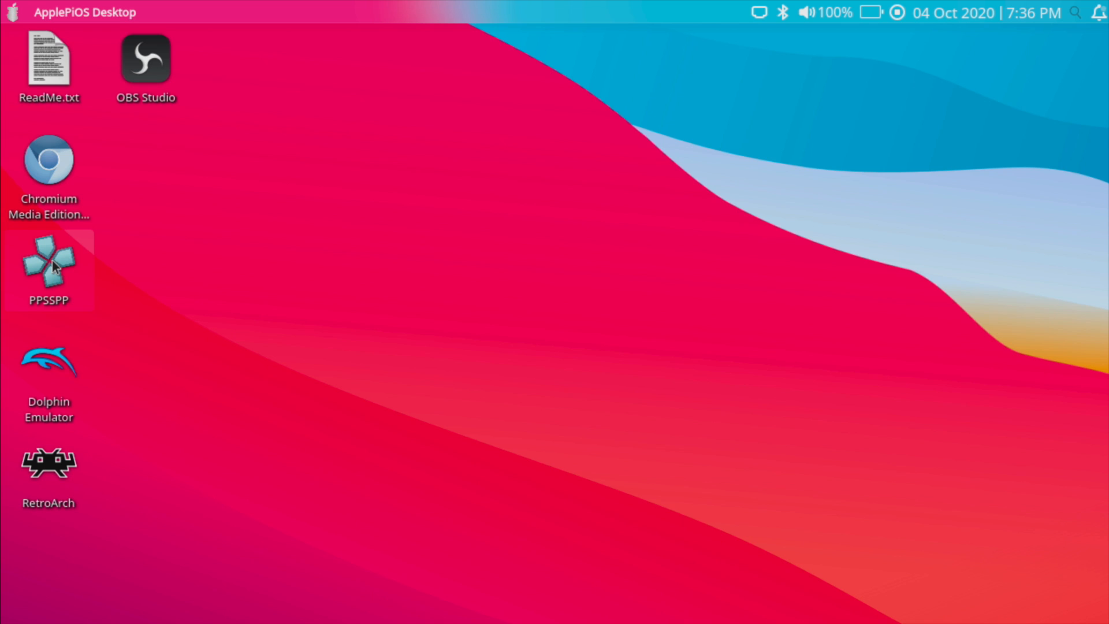
# - Launch PPSSPP from its desktop icon to the games list, then close it
pyautogui.doubleClick(48, 269)
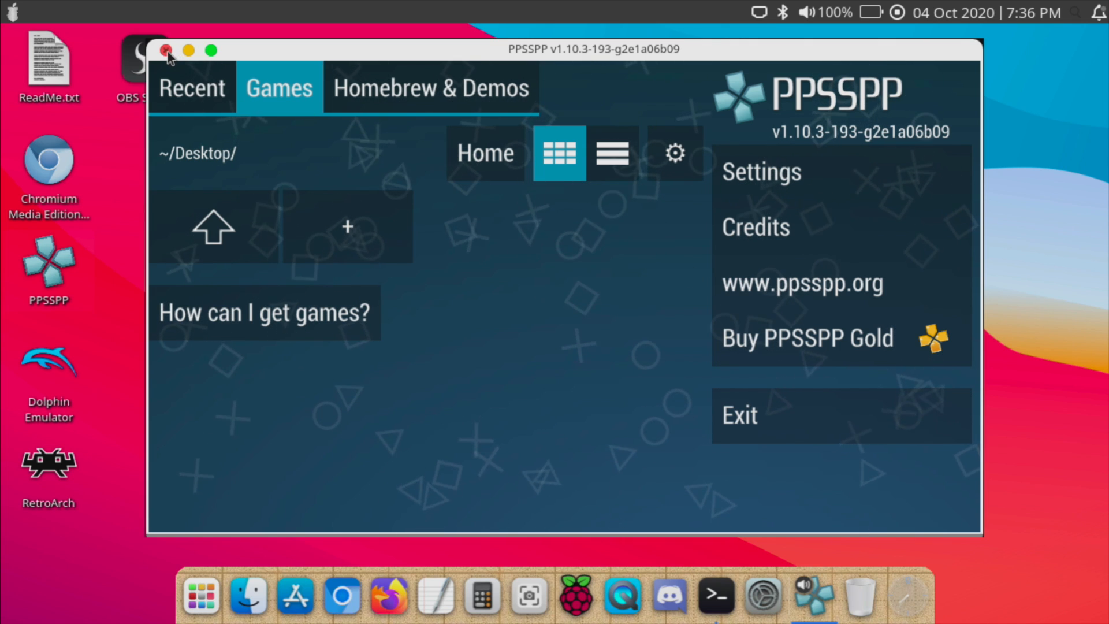
pyautogui.click(167, 50)
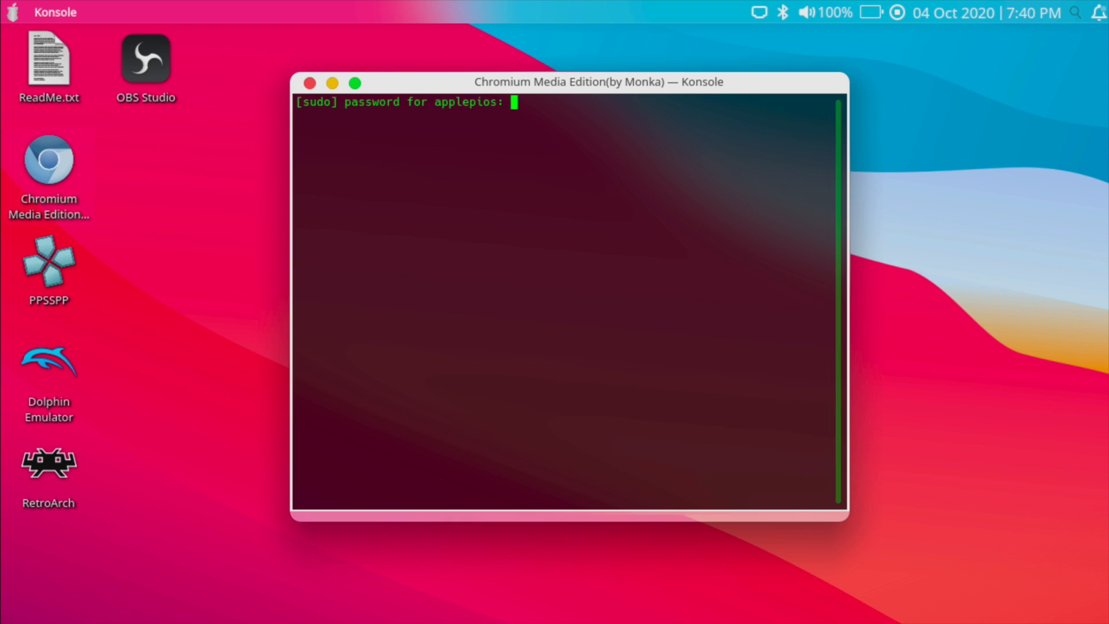
# - Submit the sudo password to start Chromium and go to netflix.com/browse
pyautogui.press('Return')
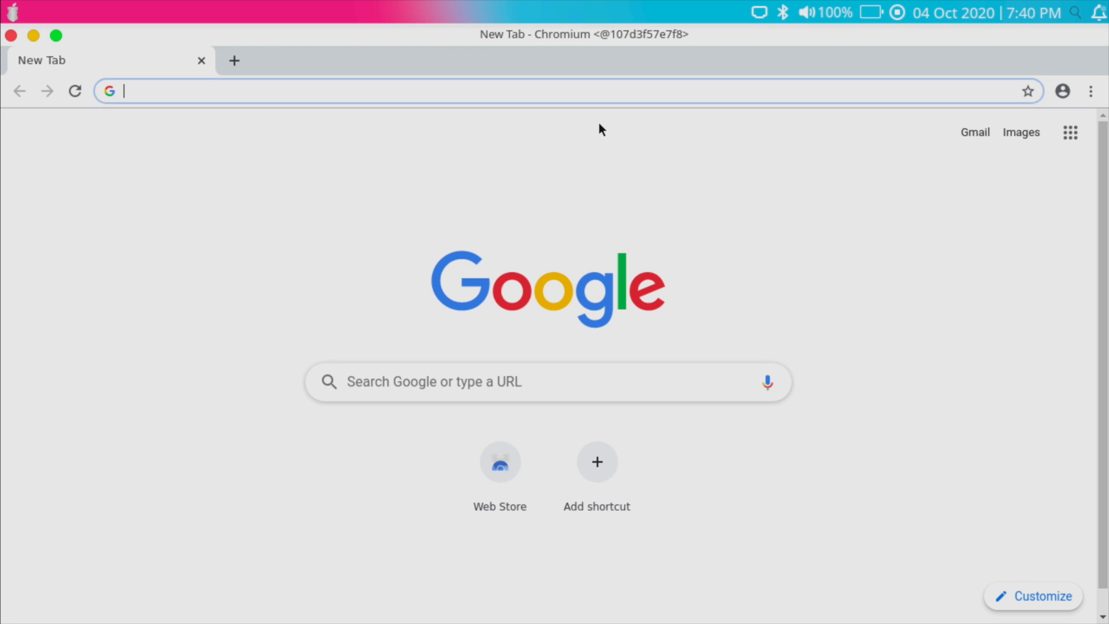
pyautogui.write('netflix')
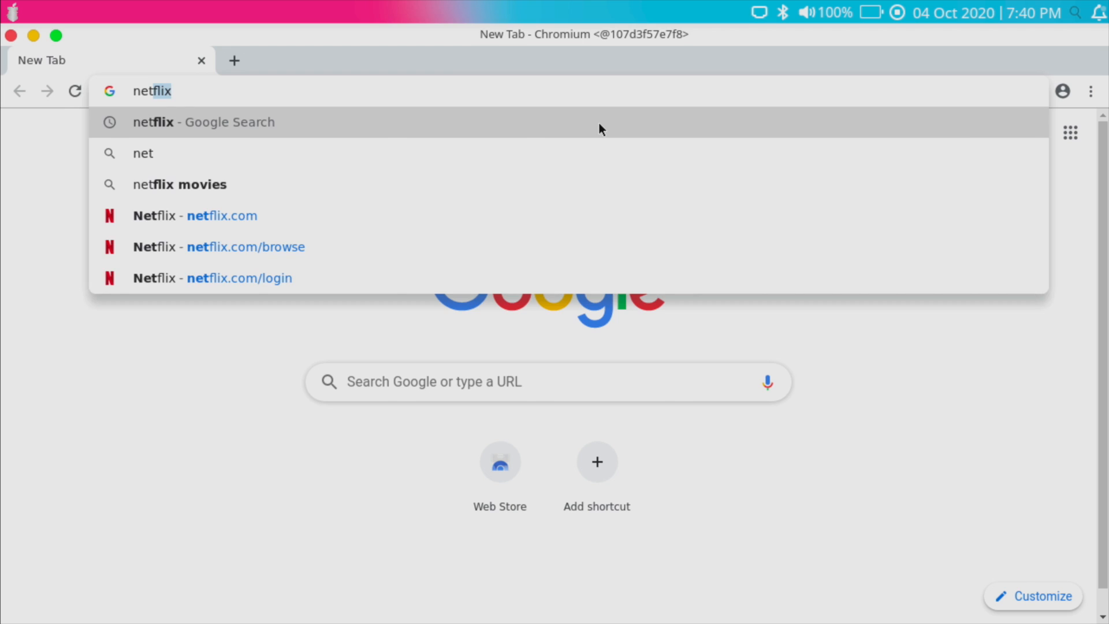
pyautogui.click(203, 121)
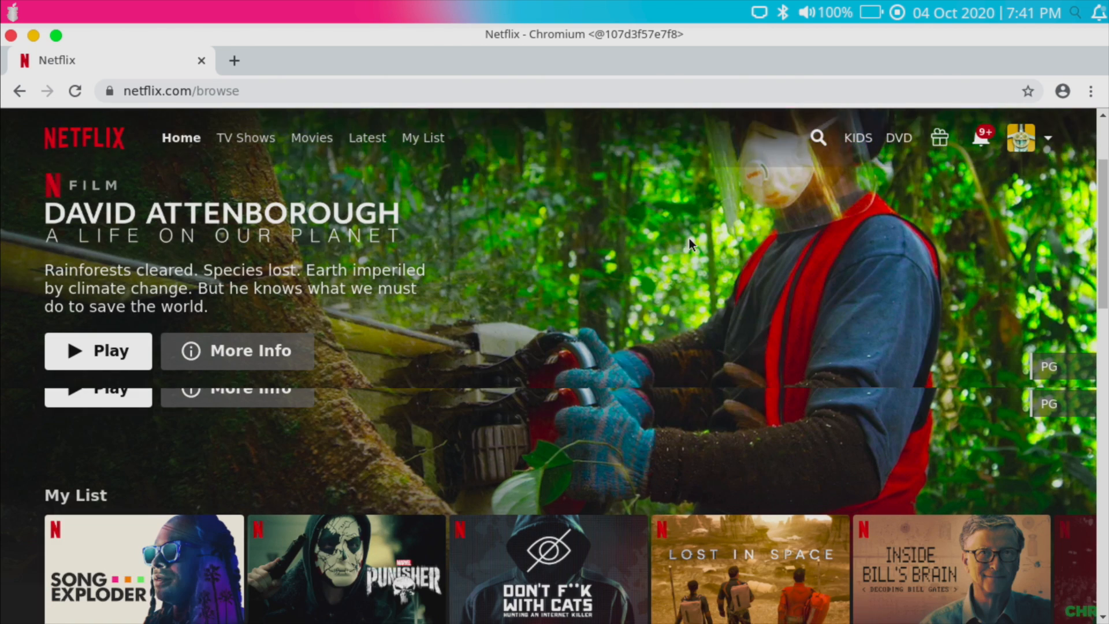
# - Search Netflix for 'al' and play the Ancient Aliens episode Aliens and the Old West
pyautogui.scroll(-3)
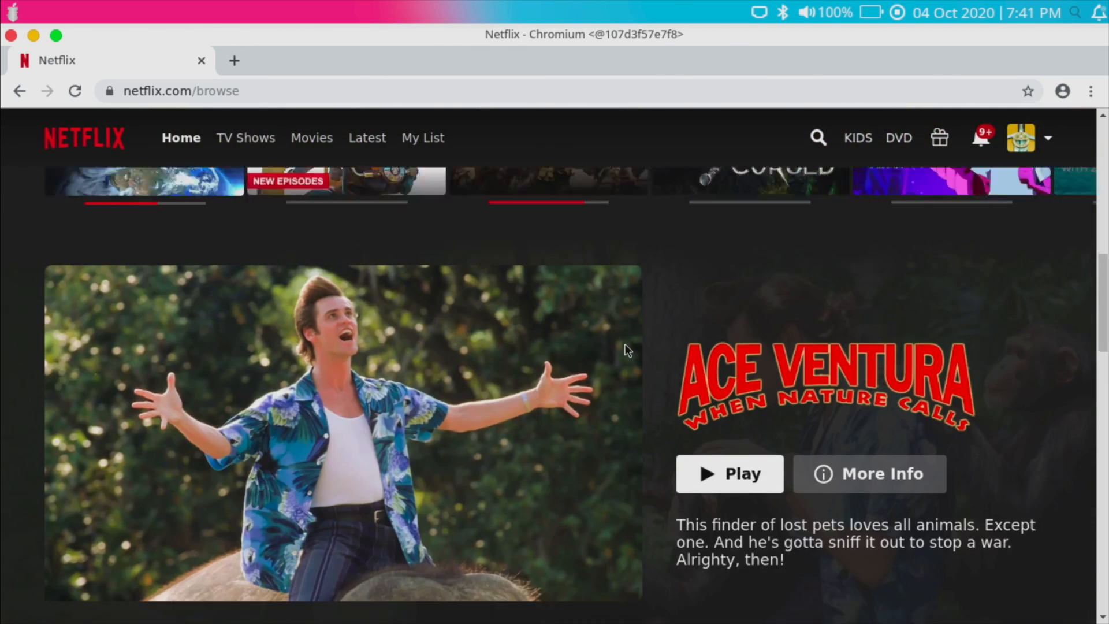
pyautogui.click(818, 138)
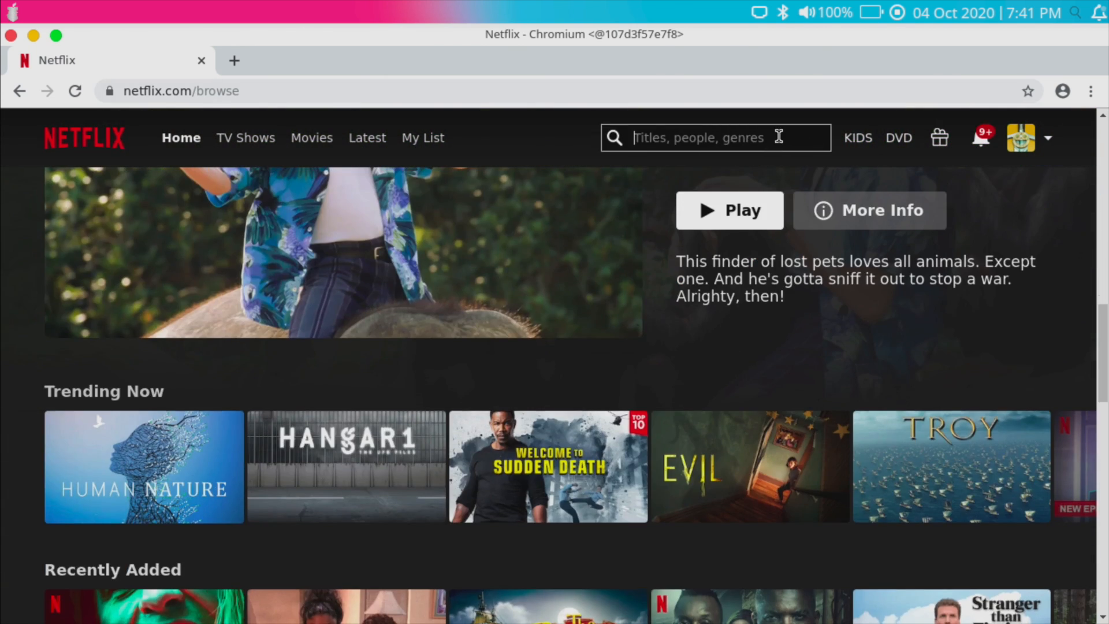
pyautogui.write('al')
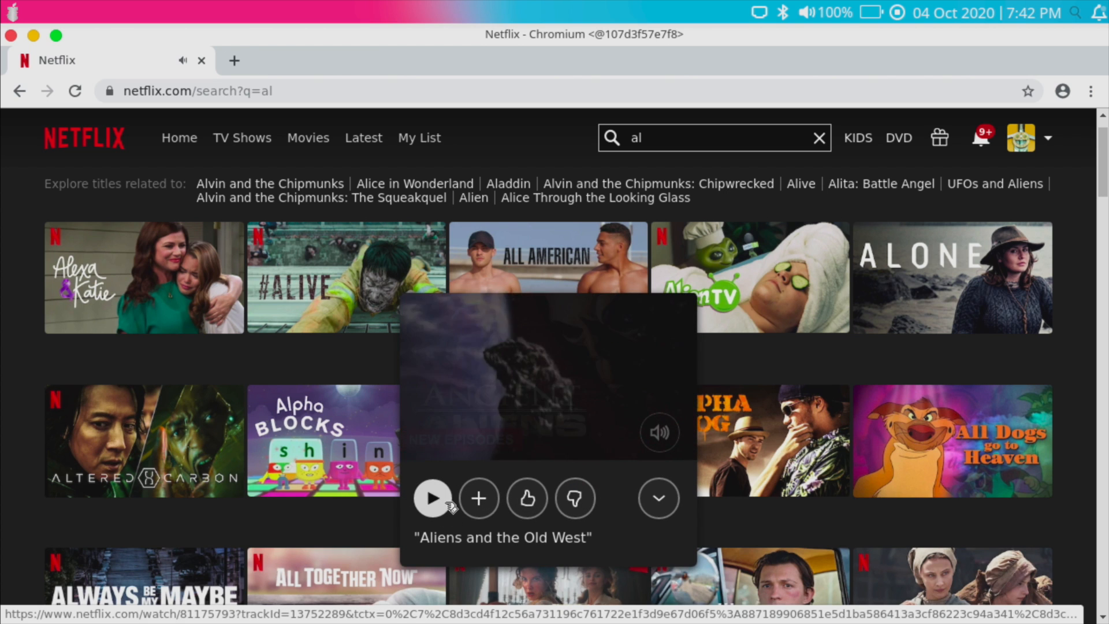
pyautogui.click(432, 499)
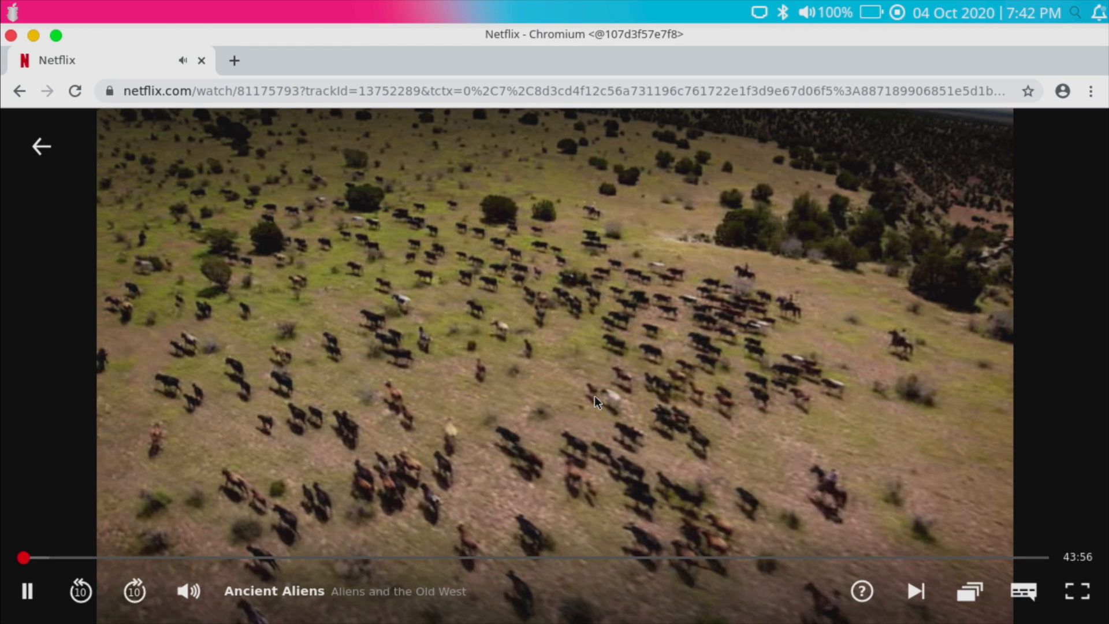
# - Stop playback by closing the Chromium window and the terminal behind it
pyautogui.click(336, 558)
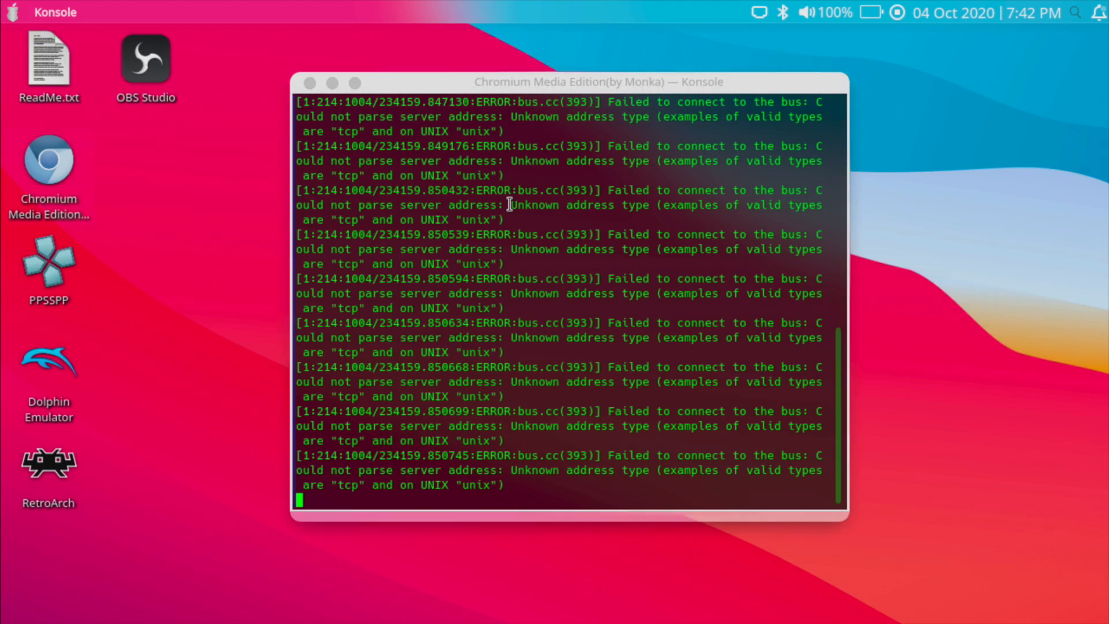
pyautogui.click(306, 83)
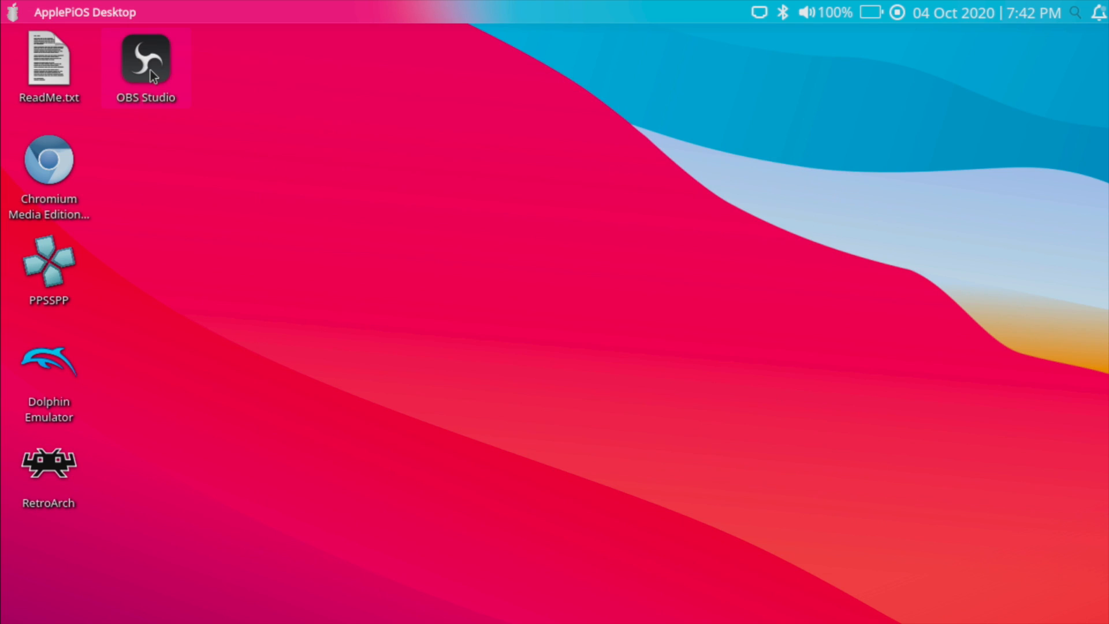
pyautogui.moveTo(500, 100)
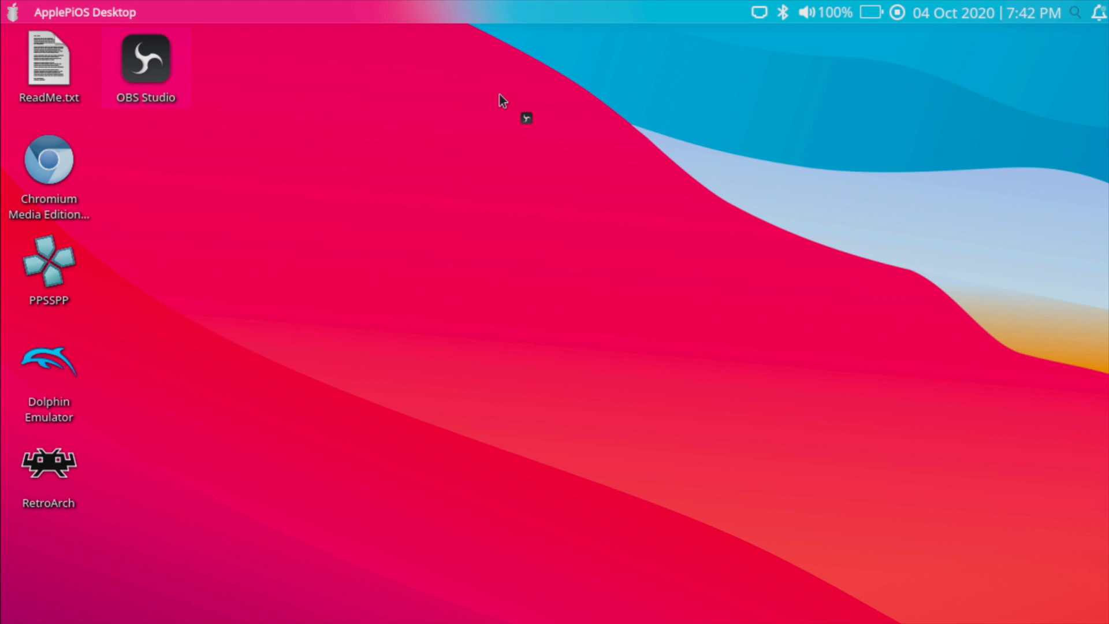
pyautogui.doubleClick(145, 57)
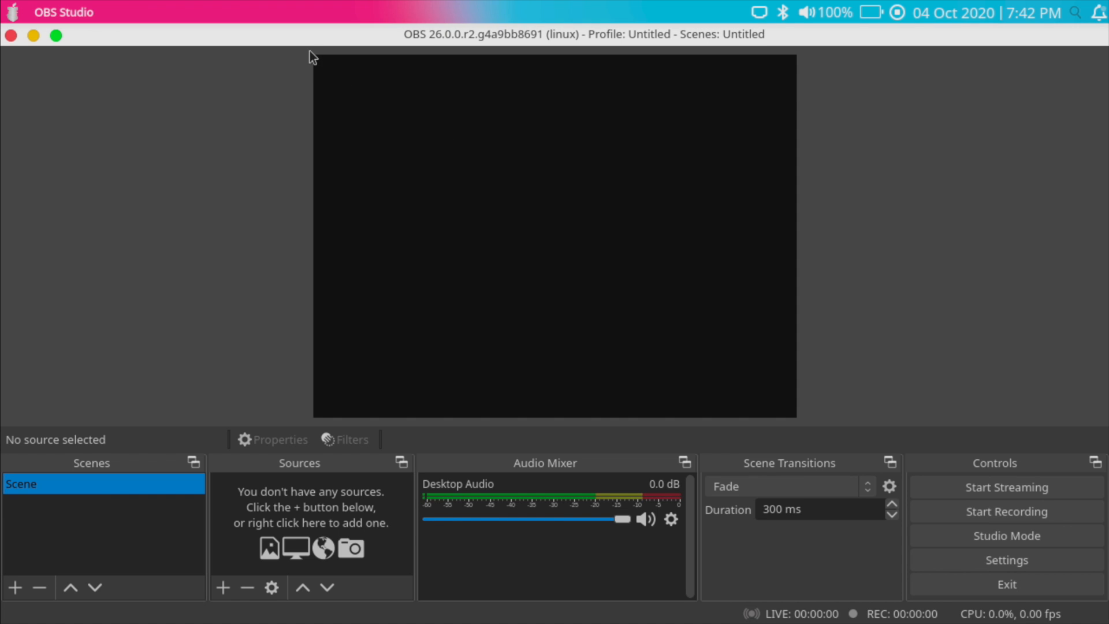
pyautogui.click(58, 36)
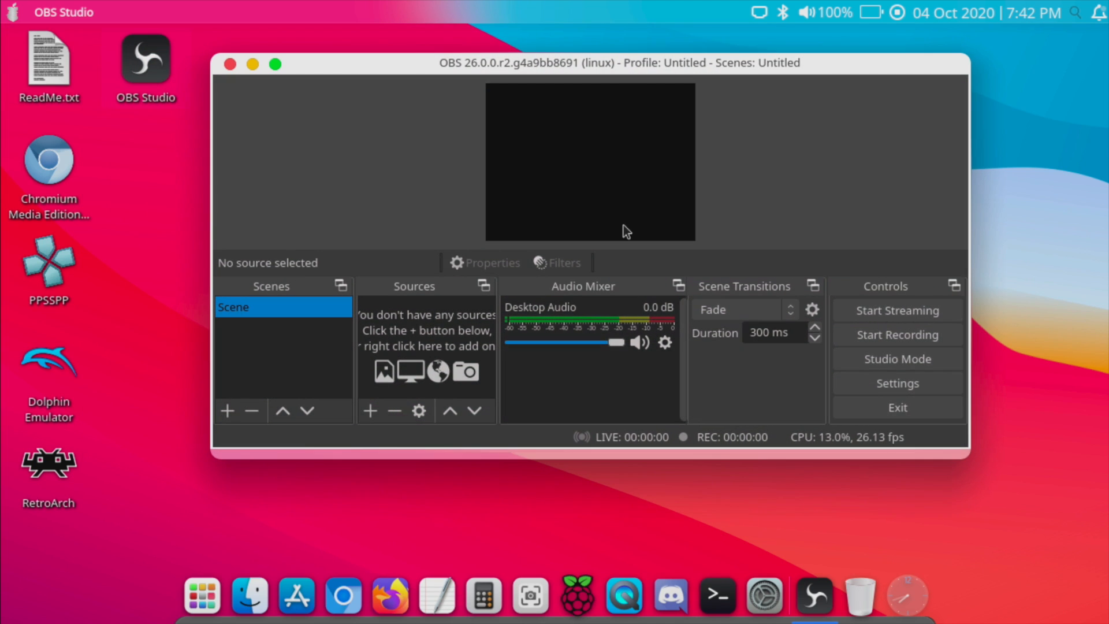
pyautogui.click(232, 65)
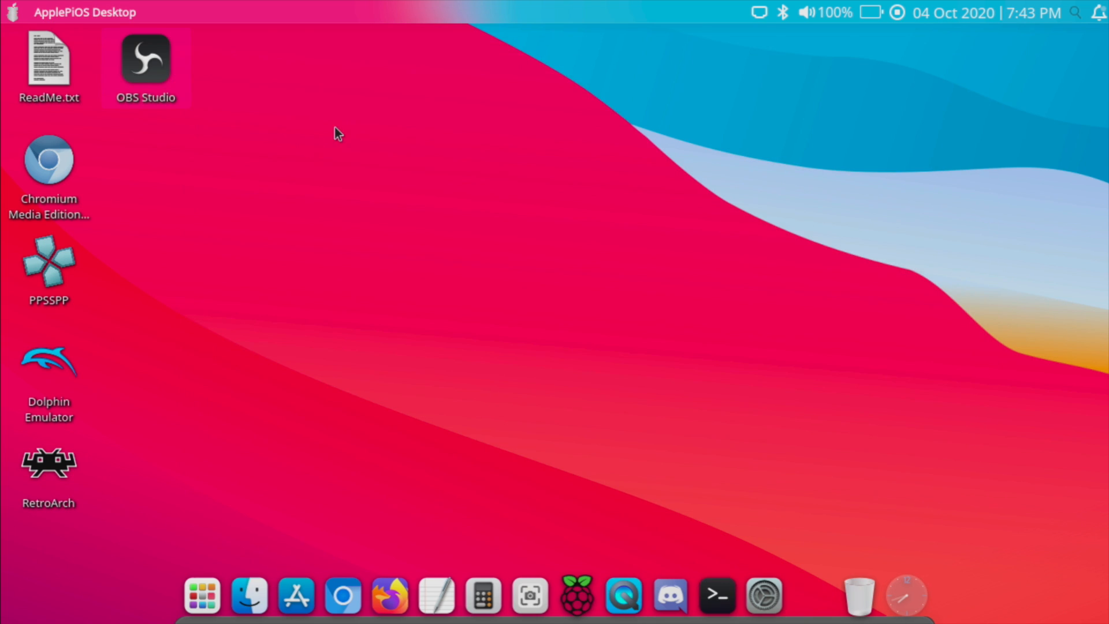
# - Launch MultiMC from the Games menu and start the Minecraft 1.15 instance
pyautogui.click(10, 11)
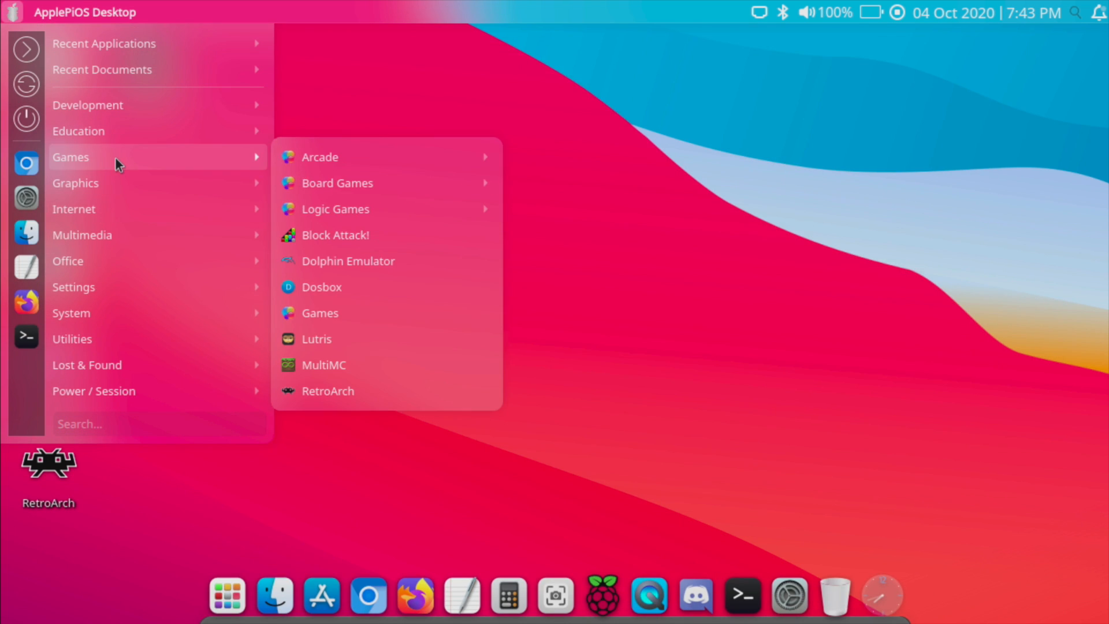
pyautogui.moveTo(393, 365)
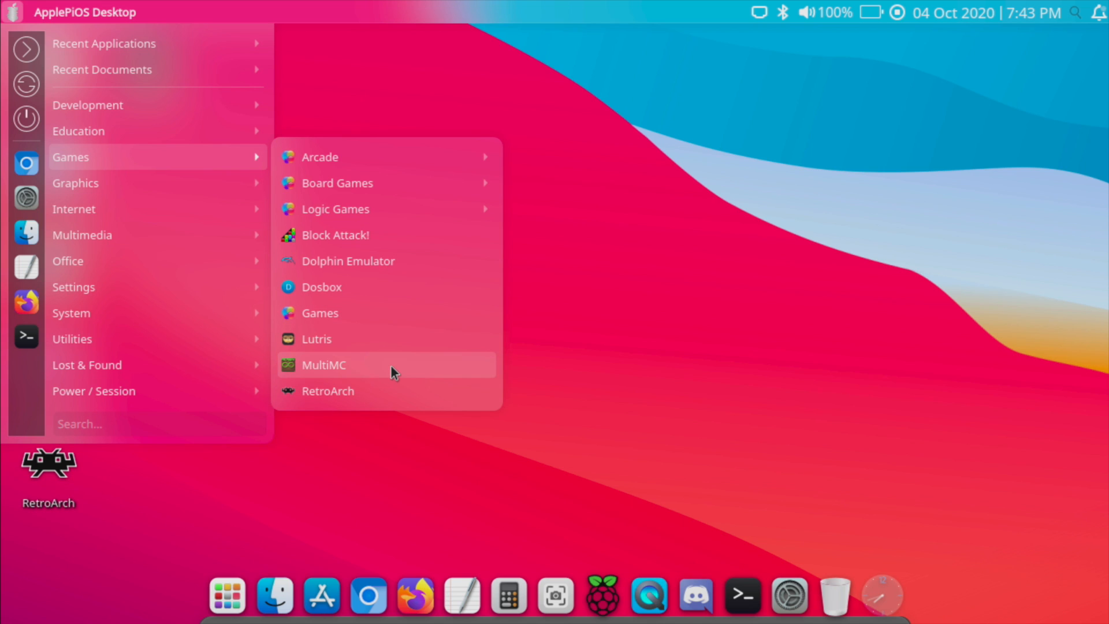
pyautogui.click(698, 361)
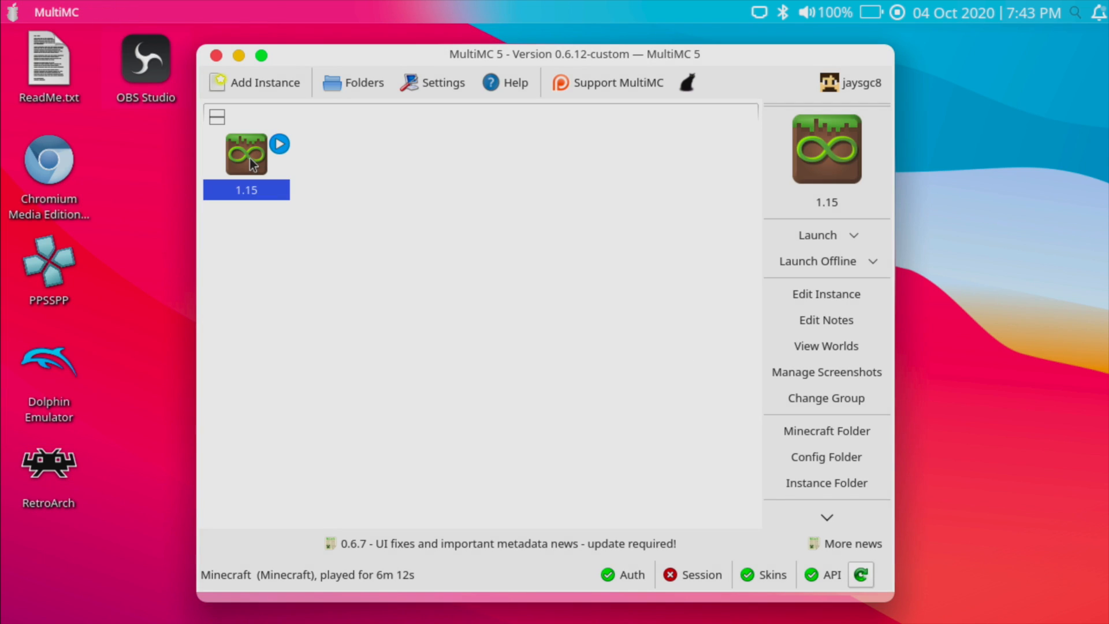
pyautogui.click(278, 144)
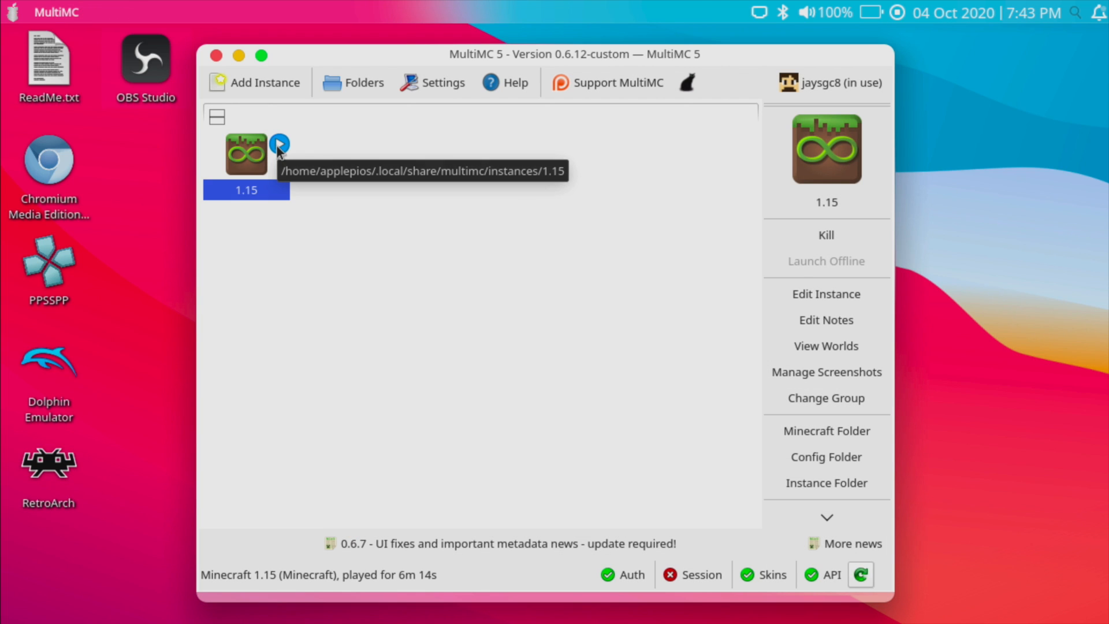
pyautogui.moveTo(276, 149)
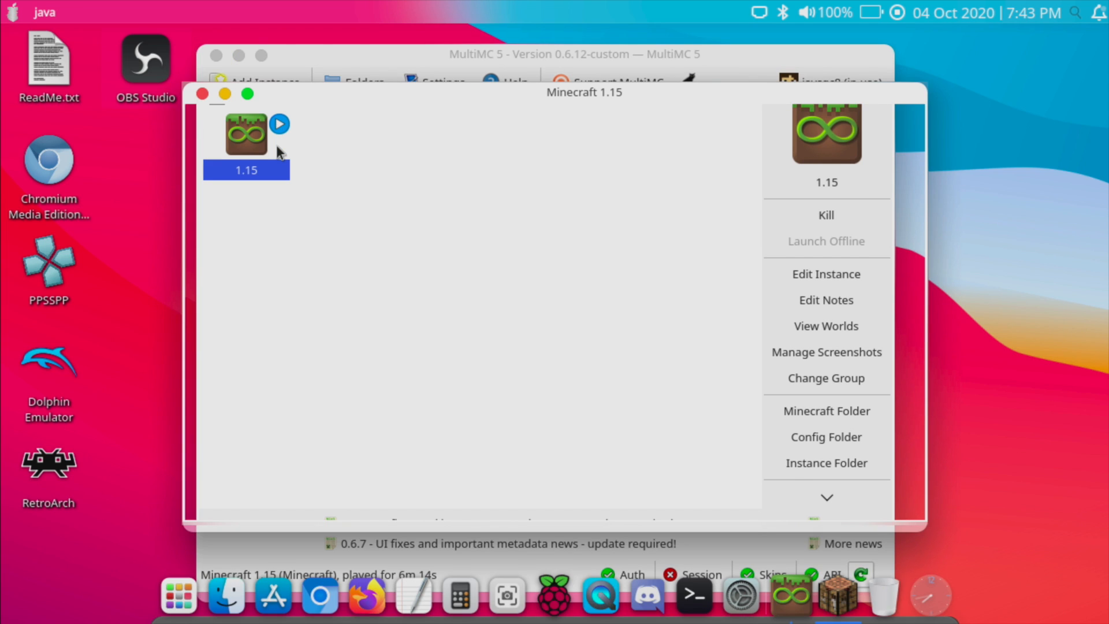
# - Load the New World creative save from Singleplayer and begin playing it
pyautogui.click(279, 124)
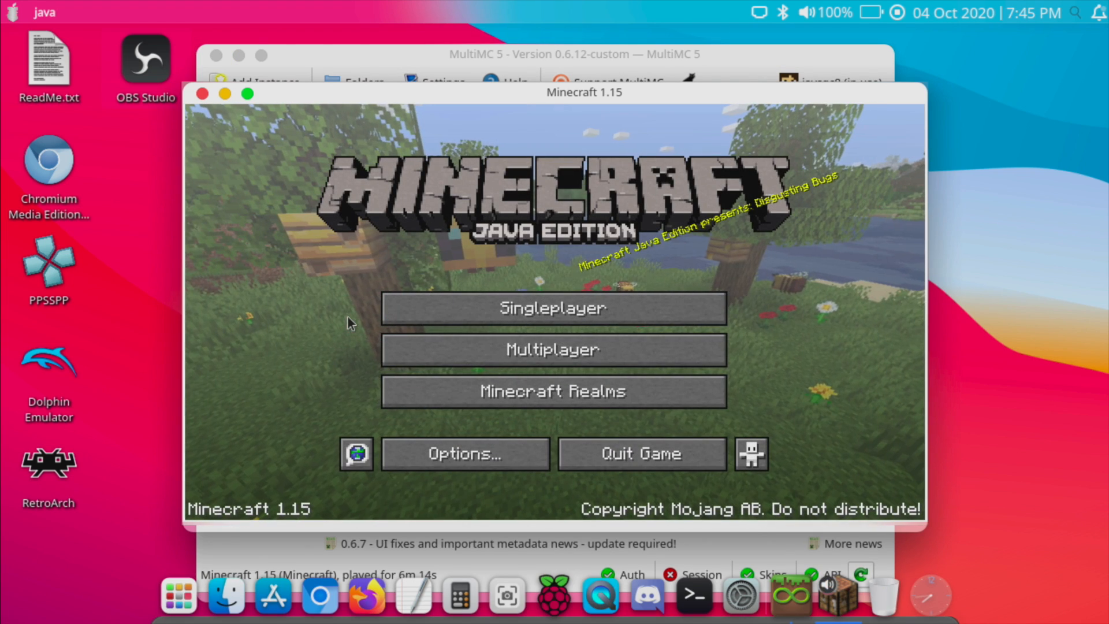
pyautogui.click(552, 307)
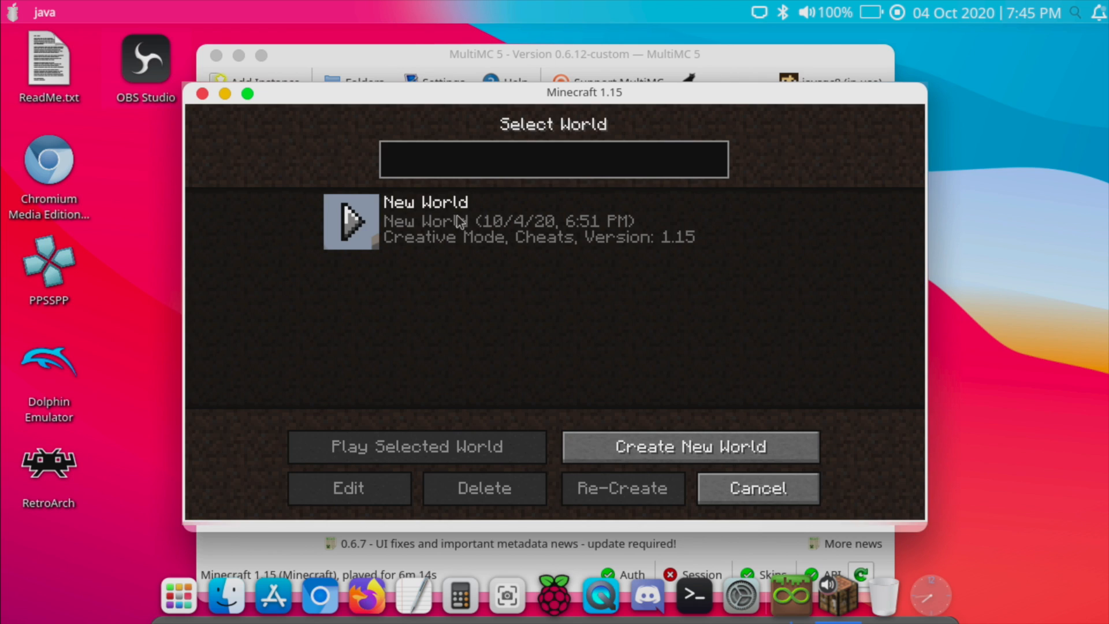
pyautogui.click(417, 446)
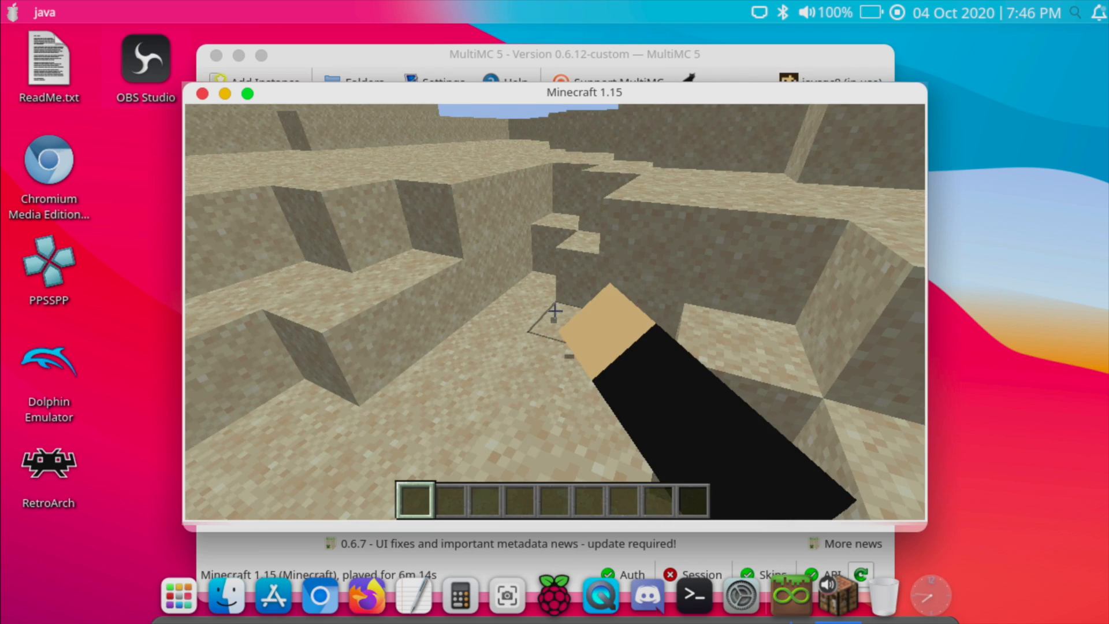
pyautogui.moveTo(554, 310)
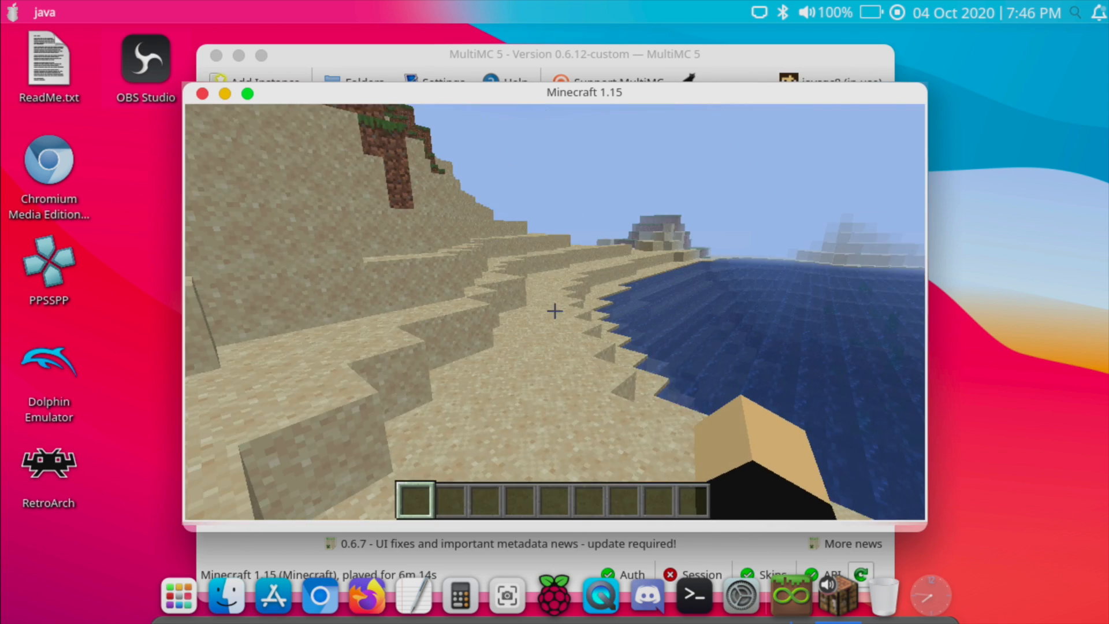
pyautogui.moveTo(554, 309)
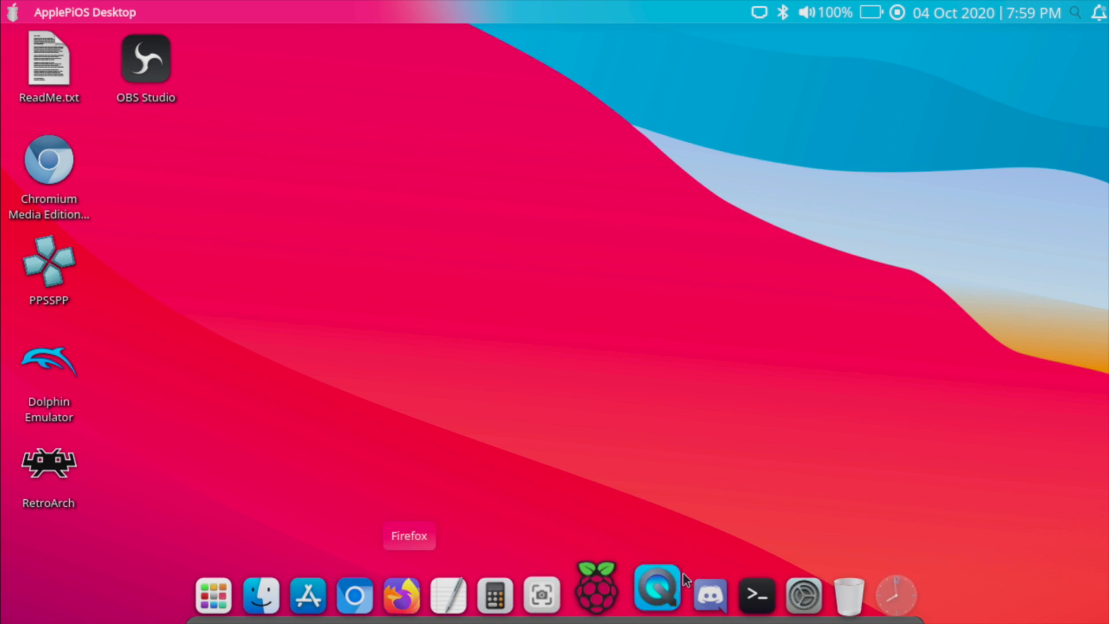
pyautogui.moveTo(697, 587)
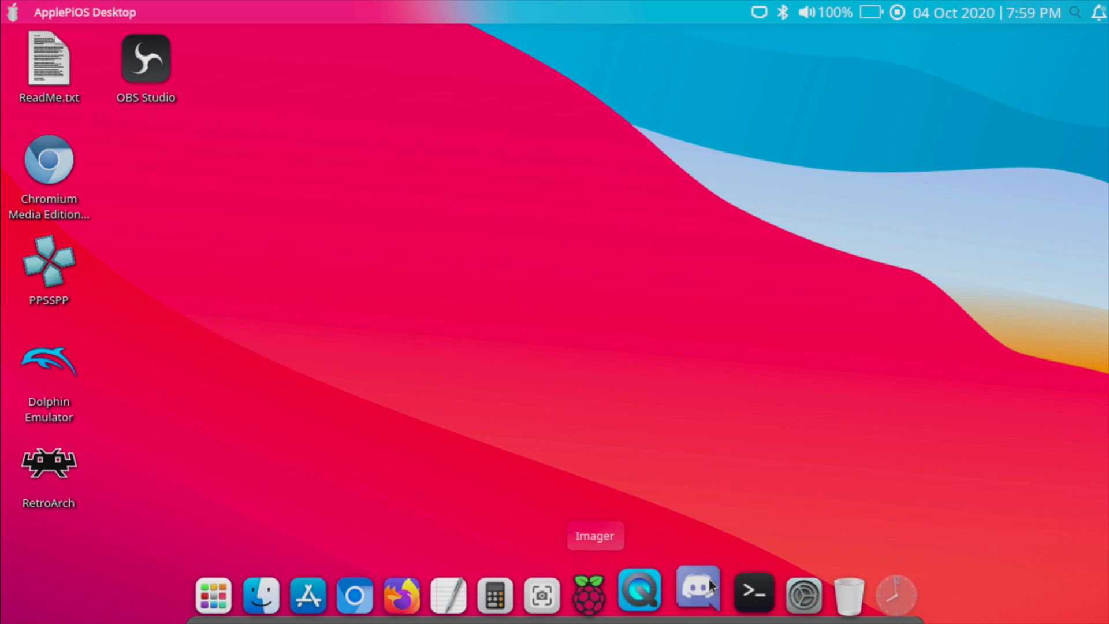
pyautogui.moveTo(803, 431)
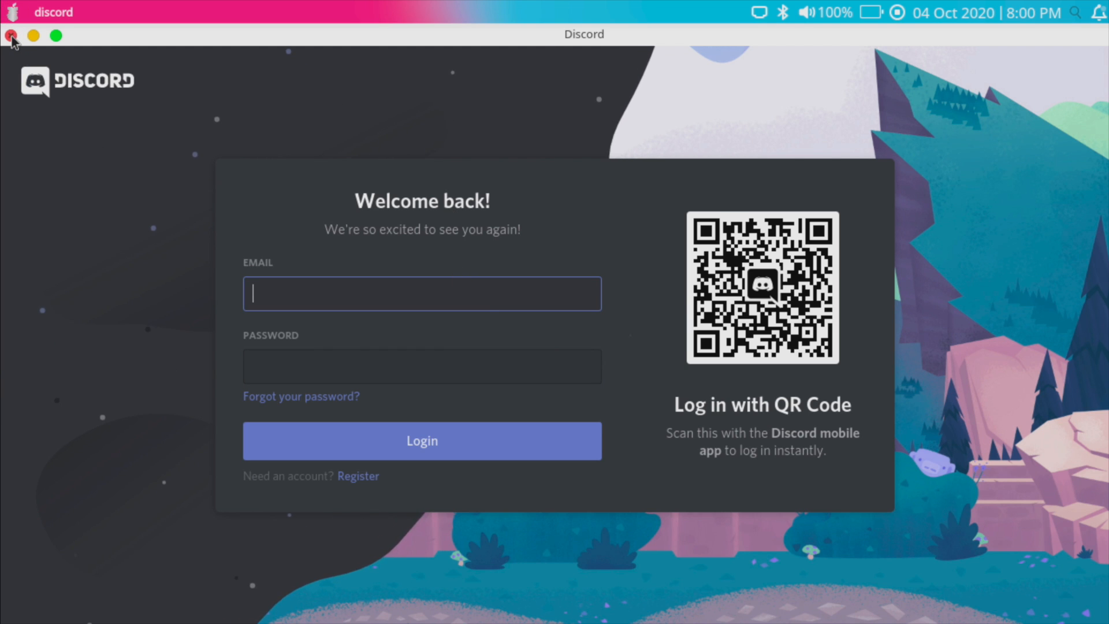
pyautogui.click(11, 36)
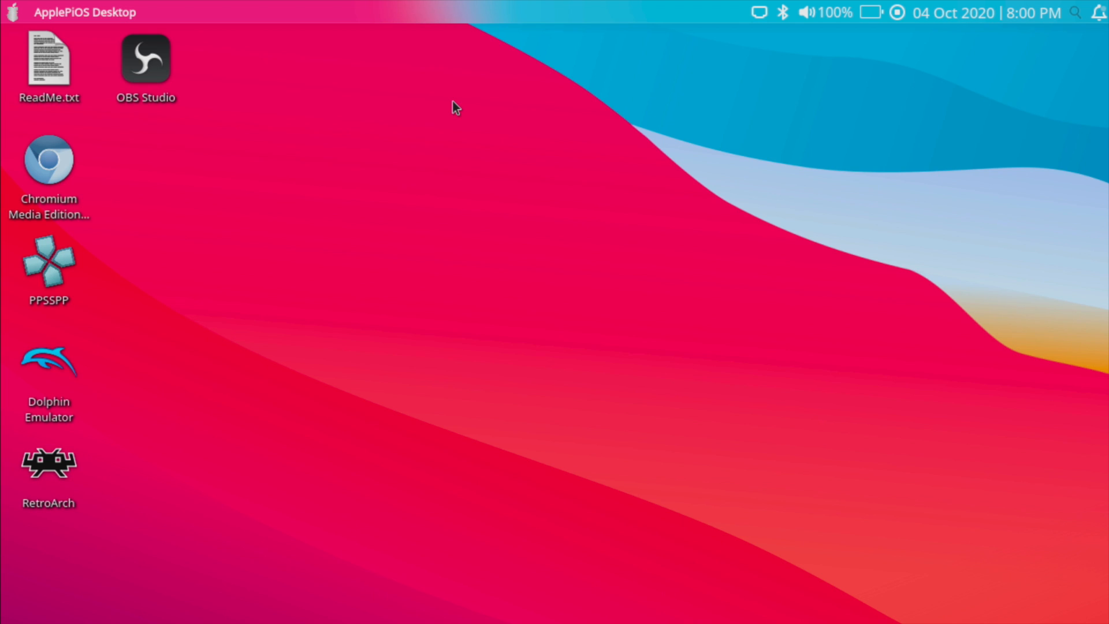
pyautogui.moveTo(437, 156)
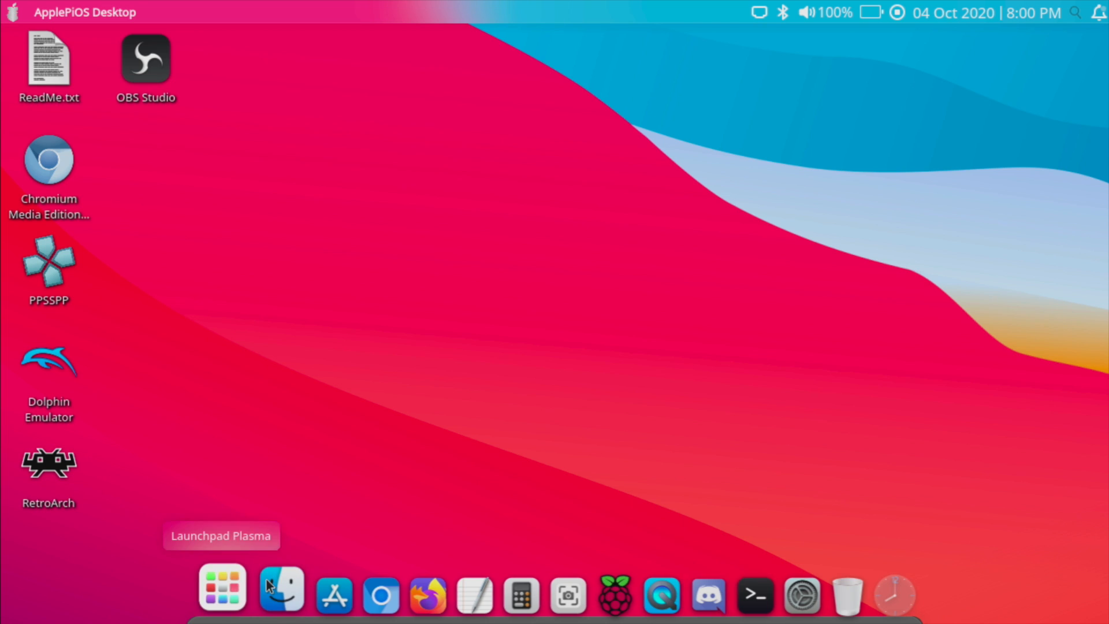
pyautogui.moveTo(645, 587)
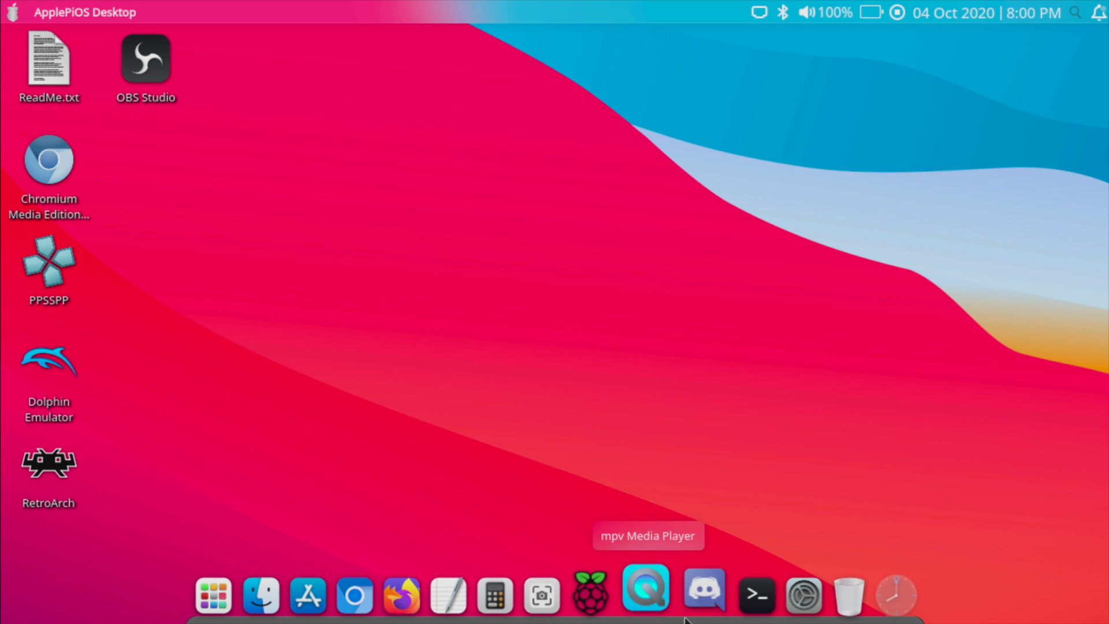
pyautogui.moveTo(544, 594)
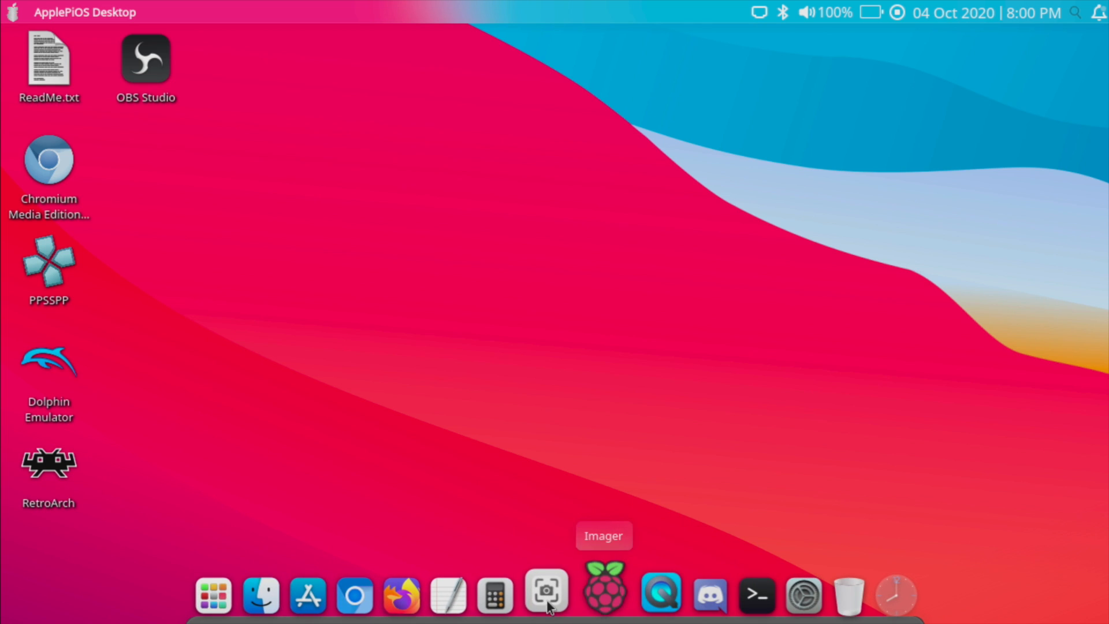
pyautogui.moveTo(222, 594)
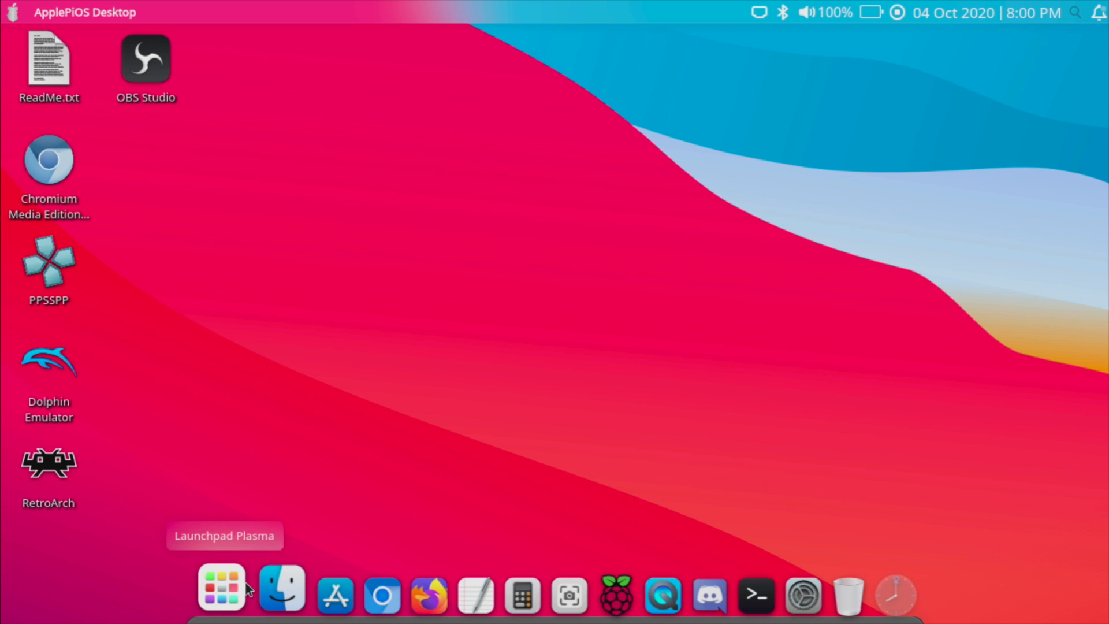
pyautogui.moveTo(435, 263)
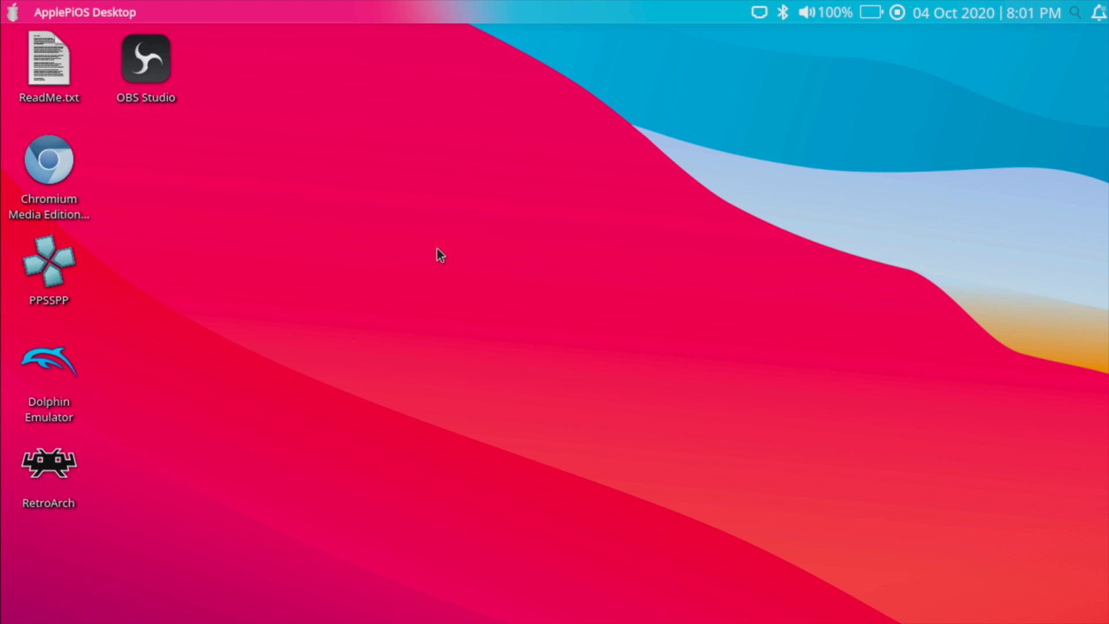
pyautogui.moveTo(650, 226)
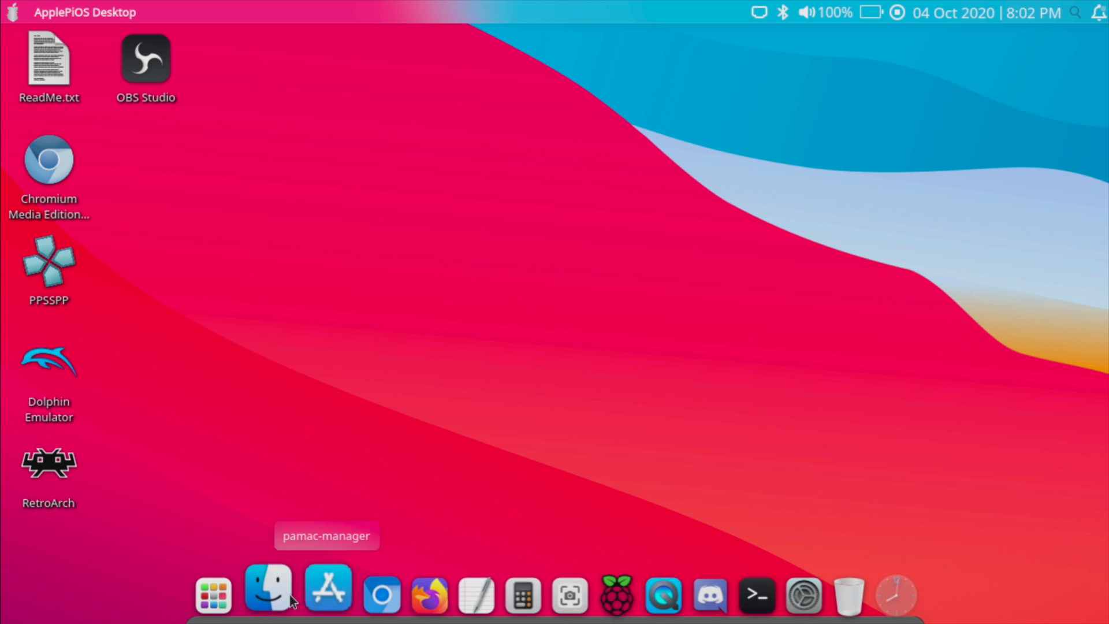
pyautogui.moveTo(635, 591)
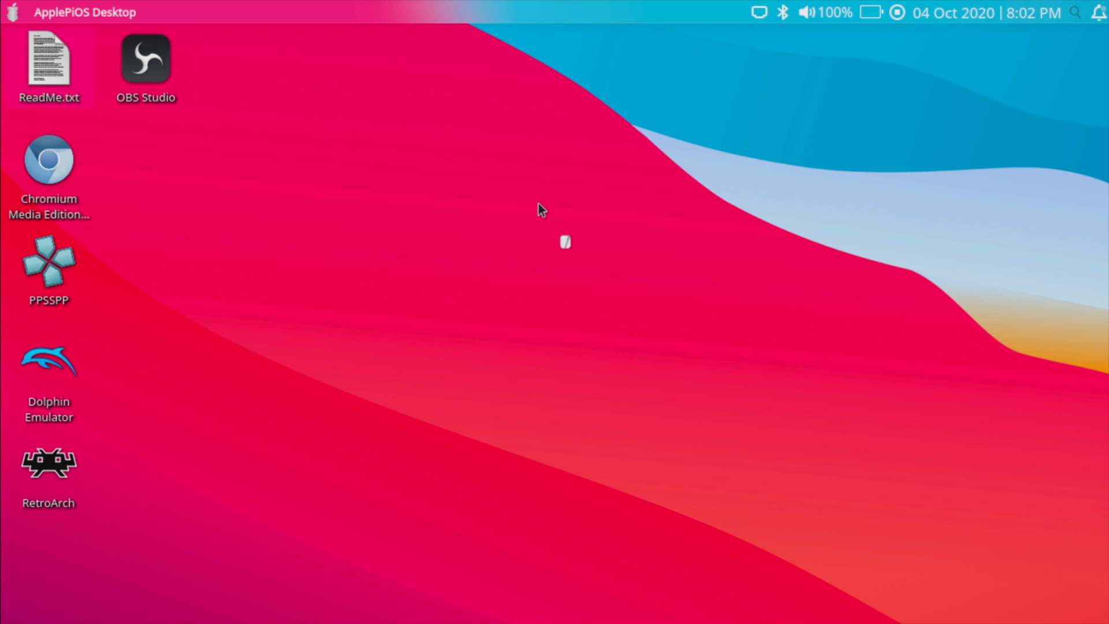
# - Open ReadMe.txt in Kate and scroll to the wobbly windows tips, credits and Discord invite
pyautogui.doubleClick(48, 63)
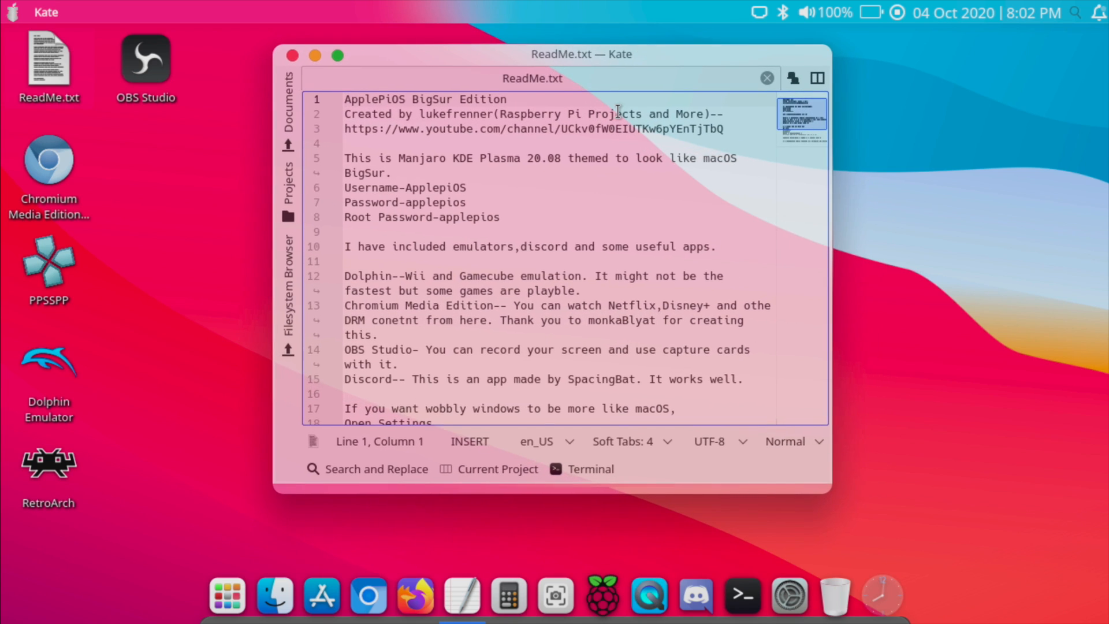
pyautogui.scroll(-3)
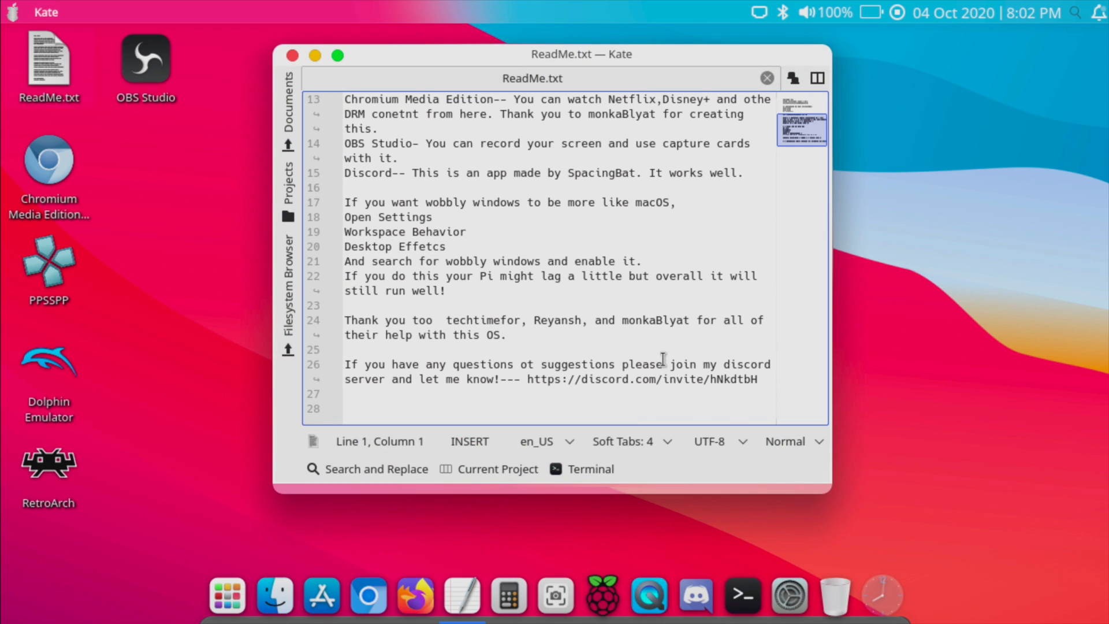
pyautogui.moveTo(657, 353)
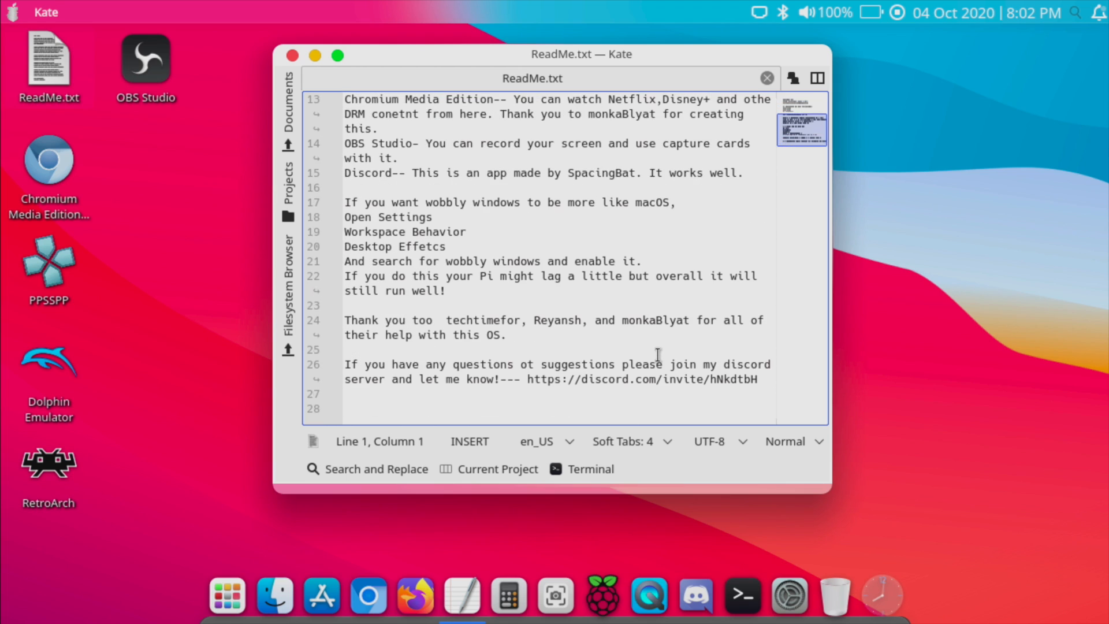
pyautogui.moveTo(663, 349)
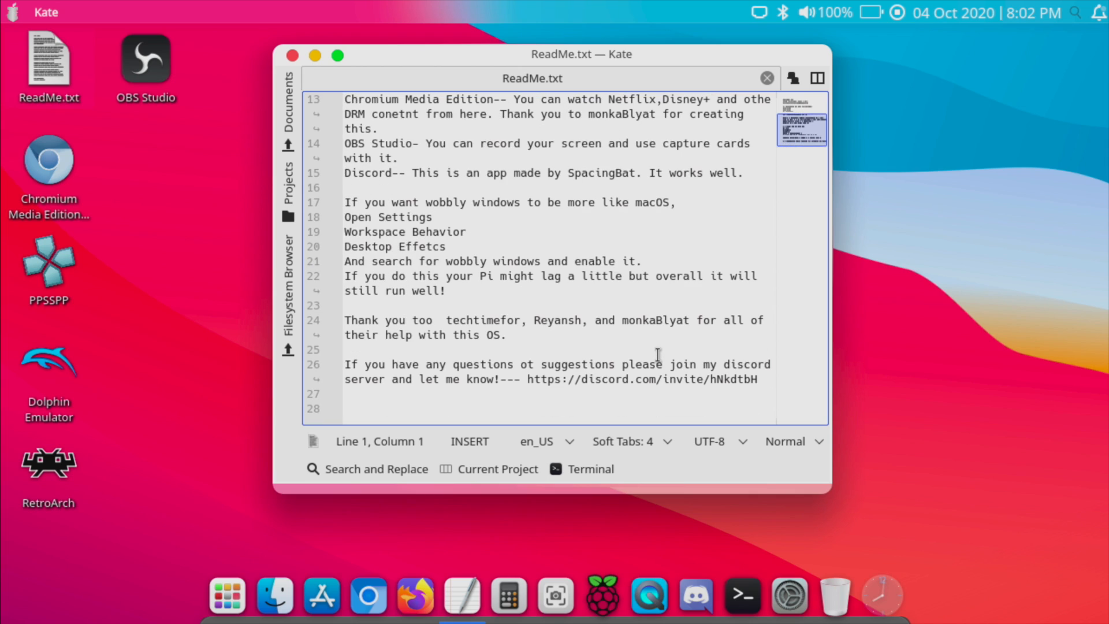
pyautogui.moveTo(664, 348)
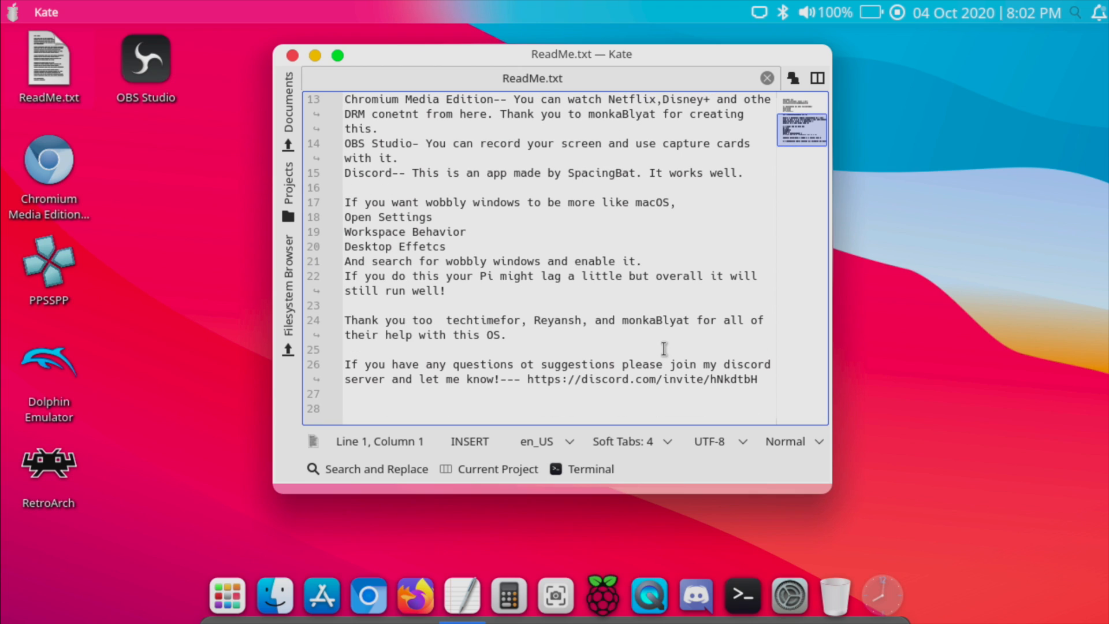